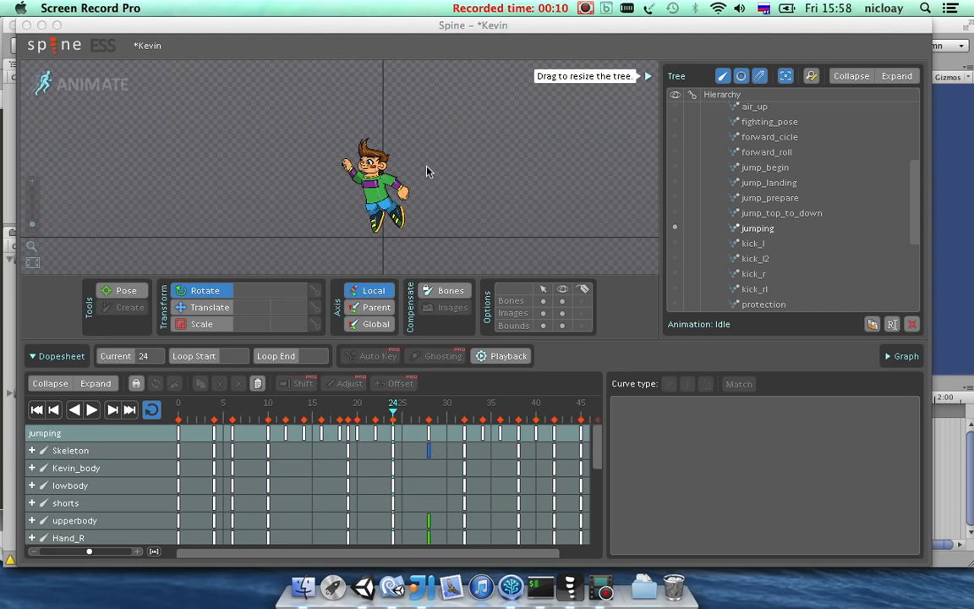
pyautogui.moveTo(434, 167)
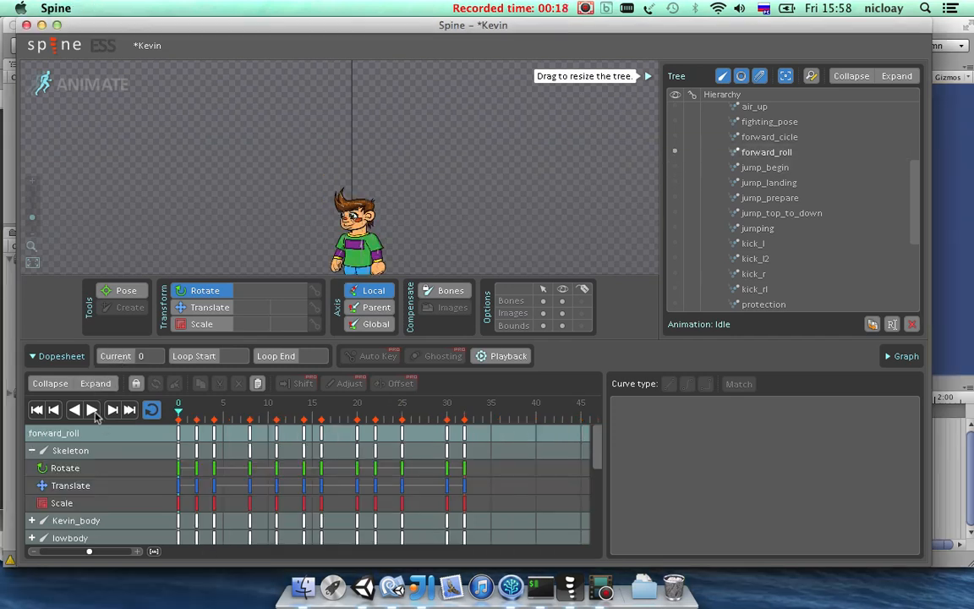
# Play Kevin's forward_roll animation in the dopesheet and step through its frames.
pyautogui.click(84, 411)
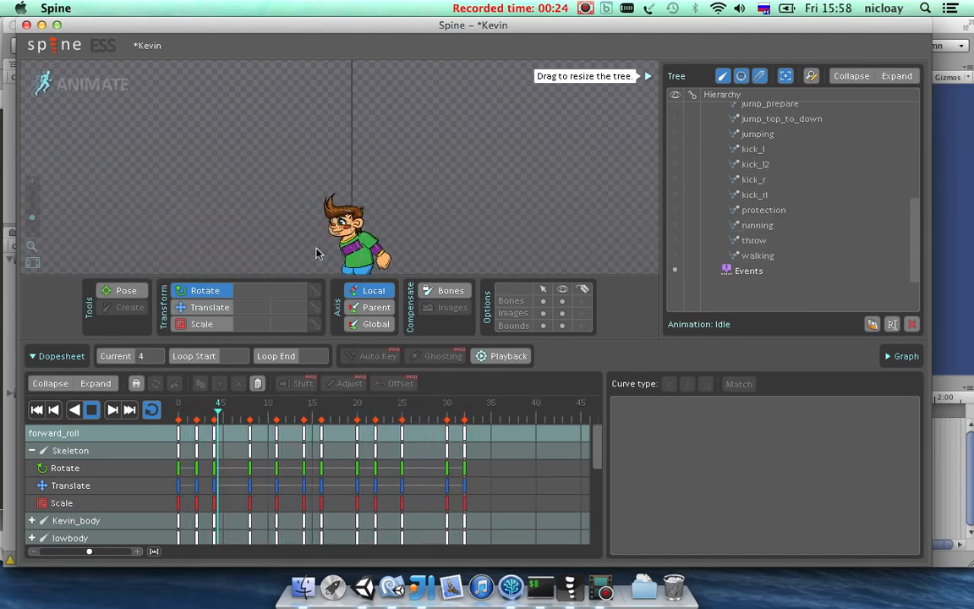
pyautogui.click(252, 424)
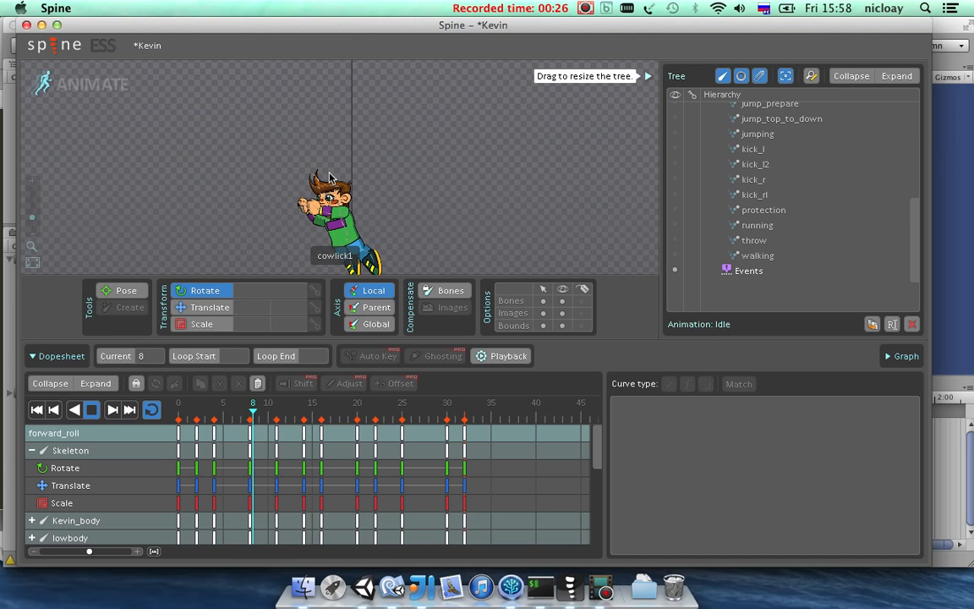
pyautogui.click(284, 406)
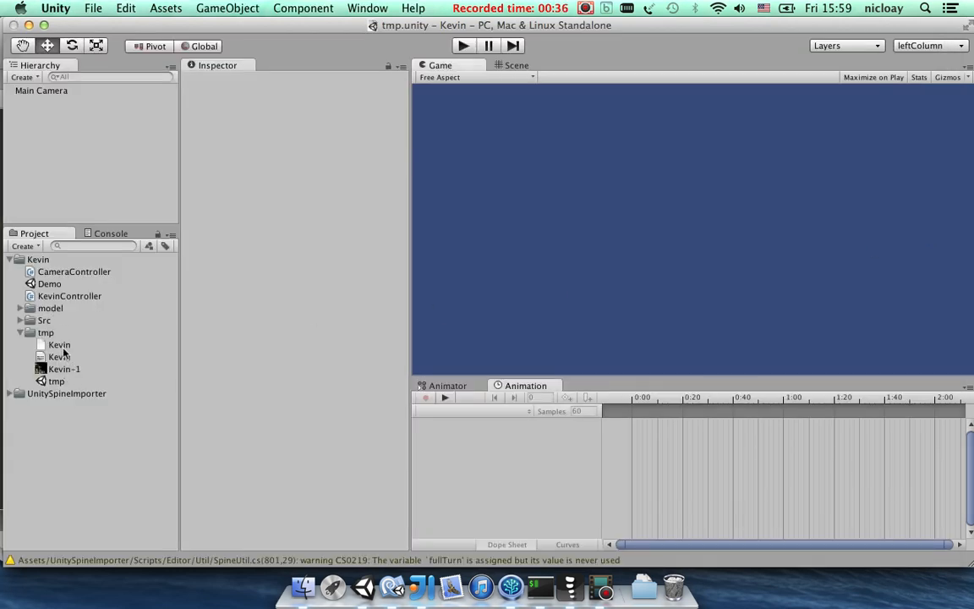
# Inspect the Kevin-1 texture's import settings, then pick the Kevin Spine data file.
pyautogui.click(64, 369)
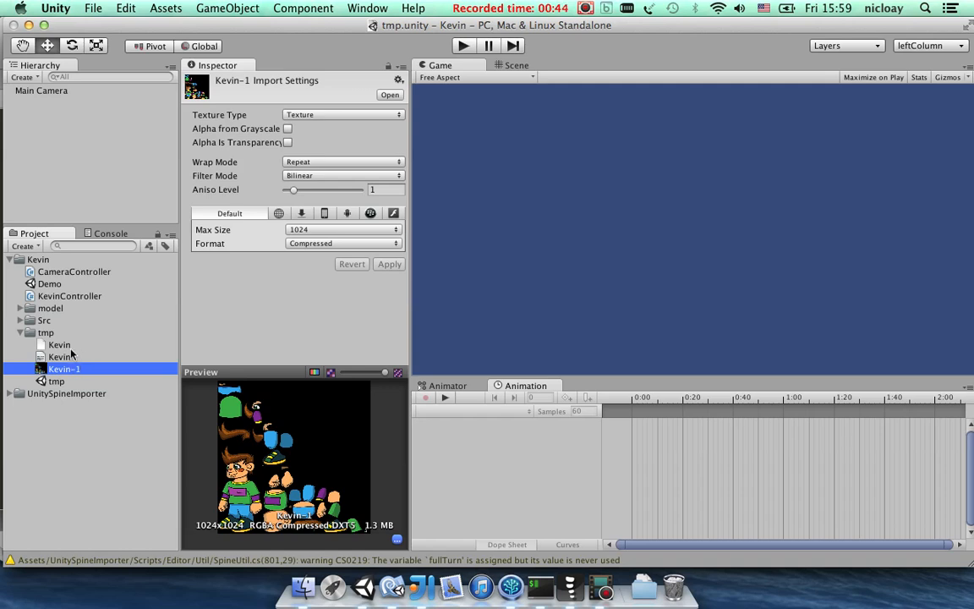
pyautogui.moveTo(151, 387)
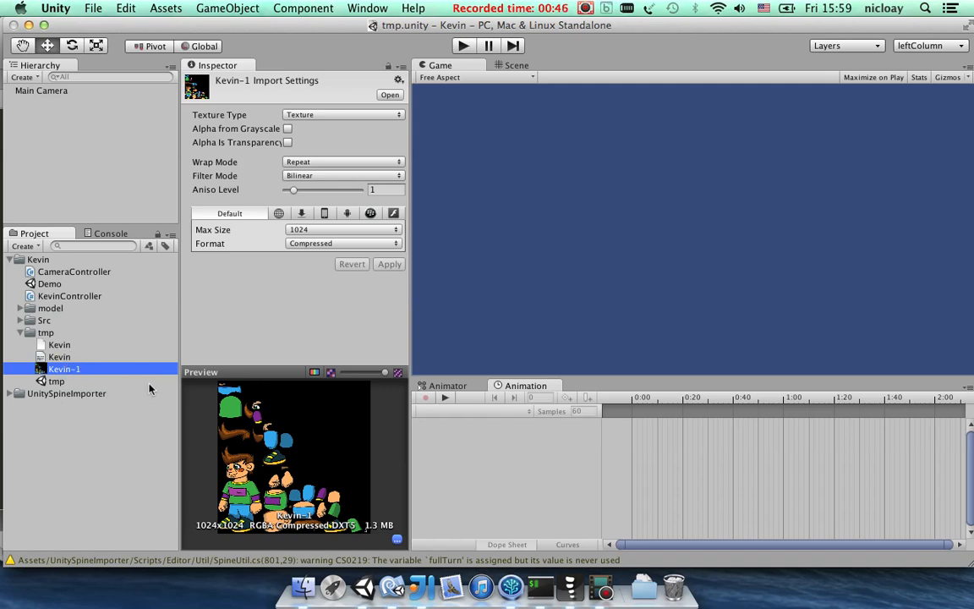
pyautogui.click(60, 355)
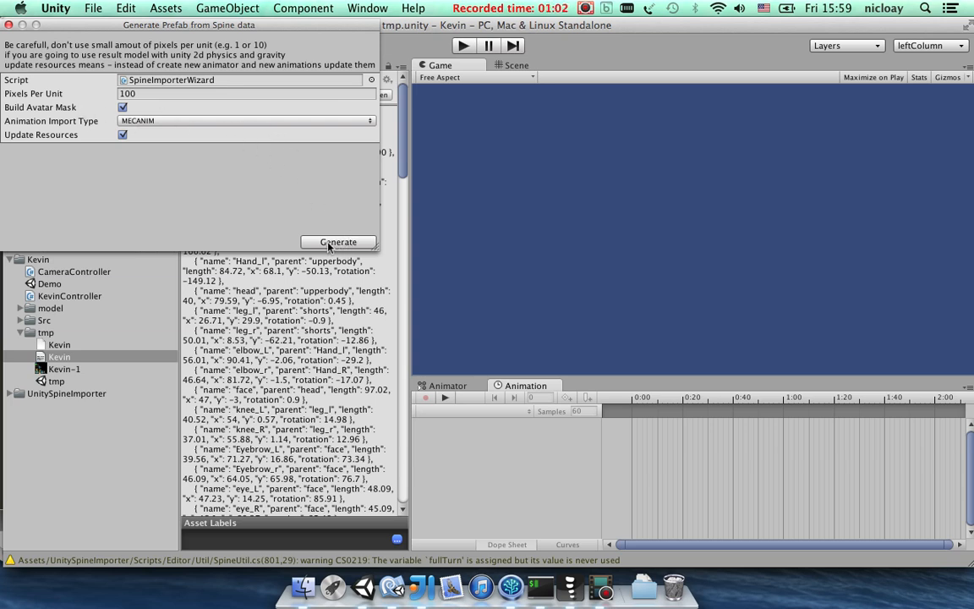
pyautogui.moveTo(161, 316)
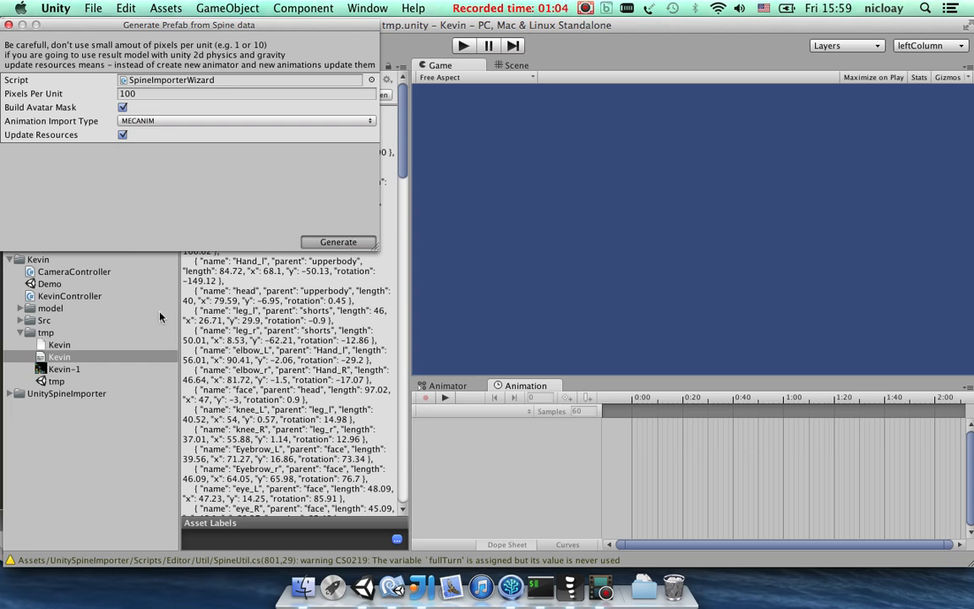
pyautogui.moveTo(128, 333)
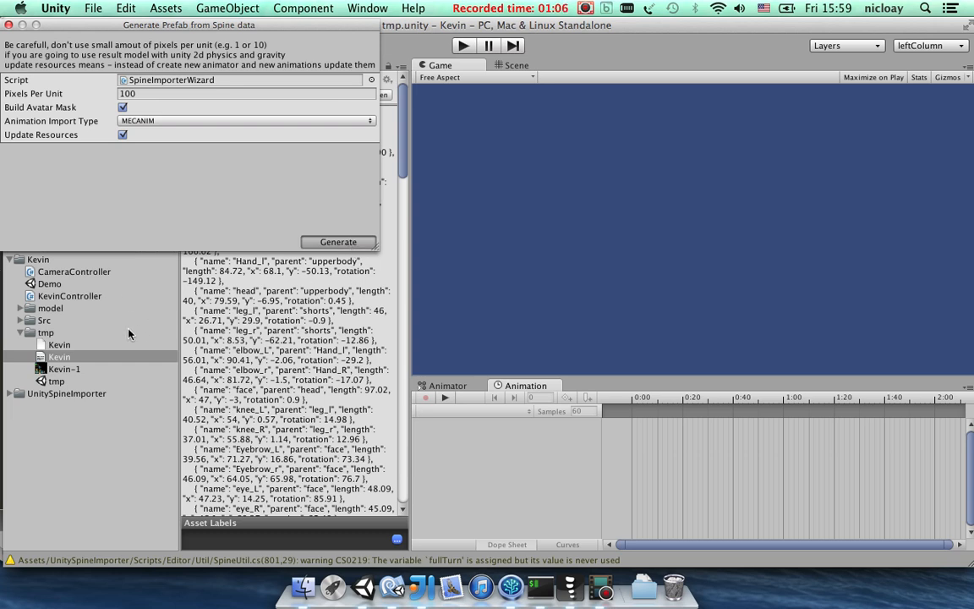
pyautogui.moveTo(107, 355)
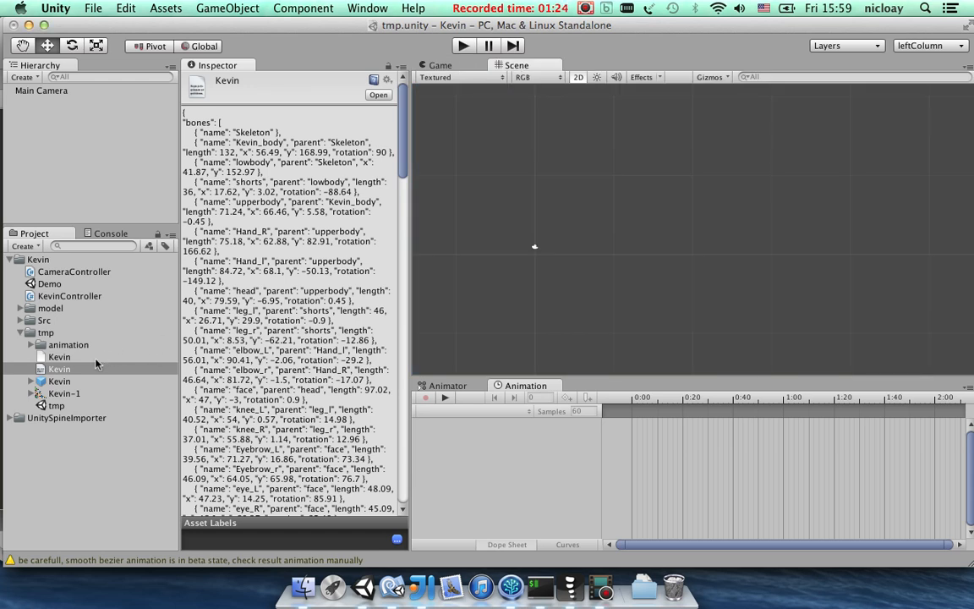
# Place the generated Kevin prefab in the scene, check its Animator and preview fighting_pose.
pyautogui.click(54, 363)
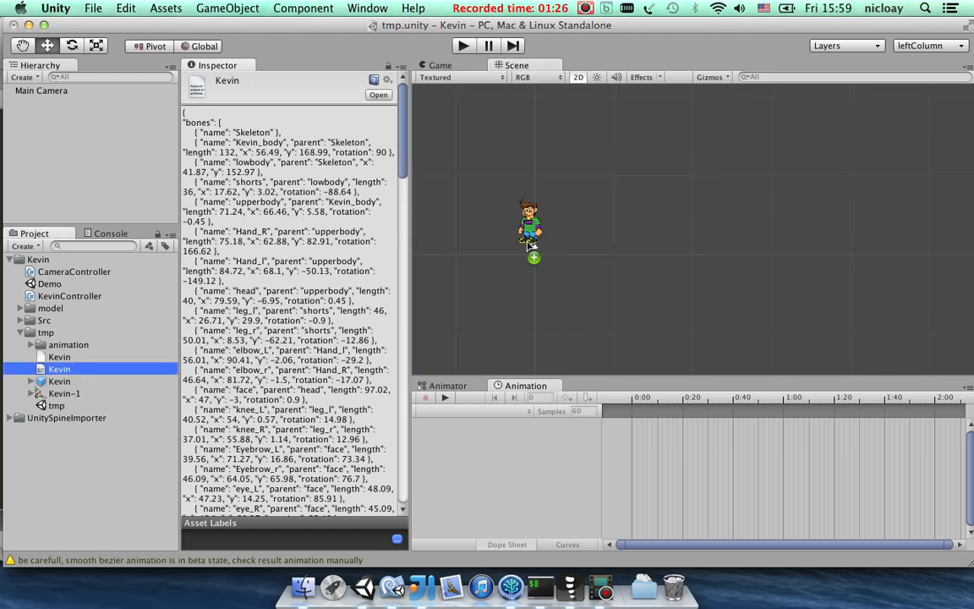
pyautogui.click(30, 92)
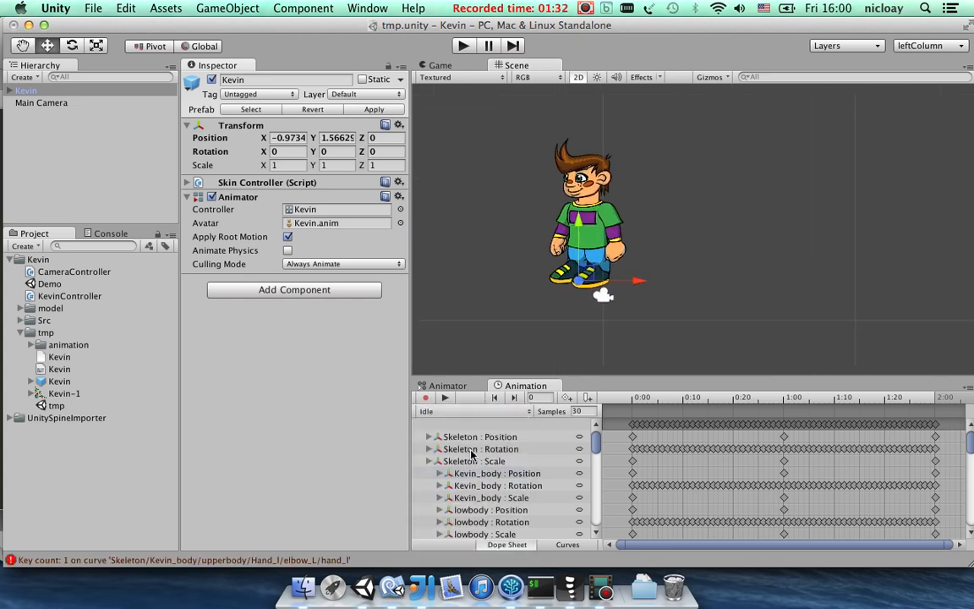
pyautogui.click(470, 411)
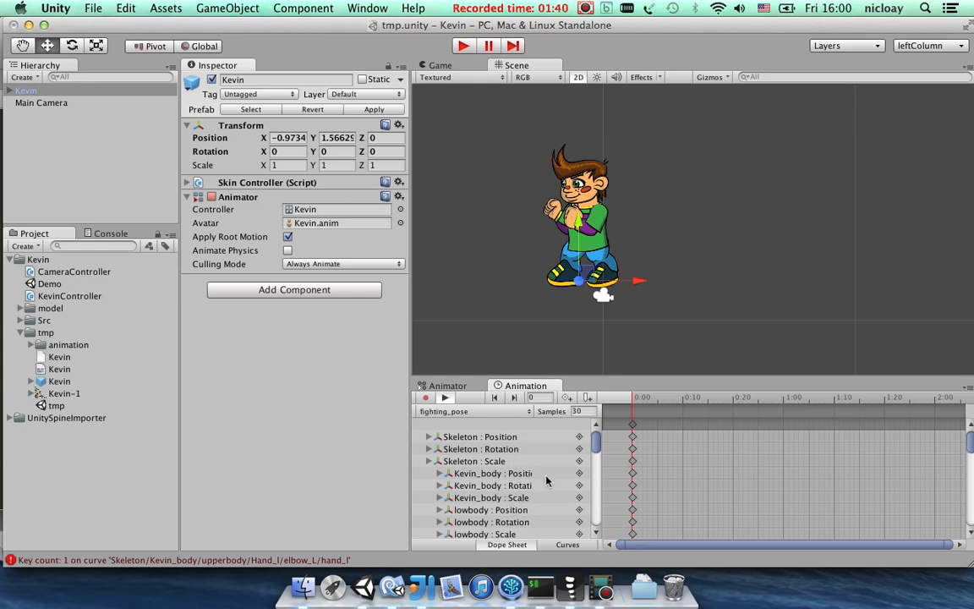
pyautogui.moveTo(497, 413)
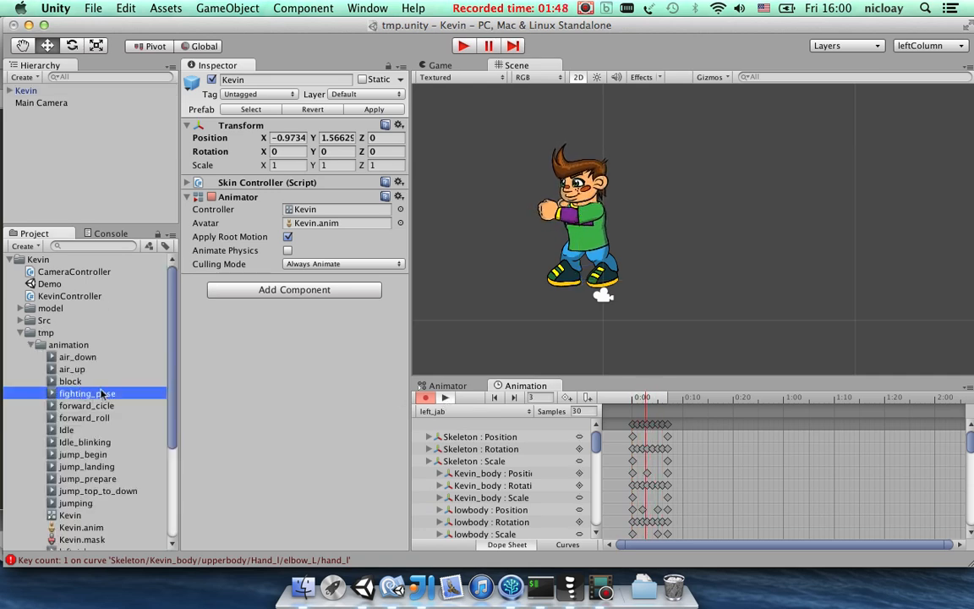
# Inspect the fighting_pose and idle_blinking clips and play the idle_blinking preview on Kevin.
pyautogui.click(84, 392)
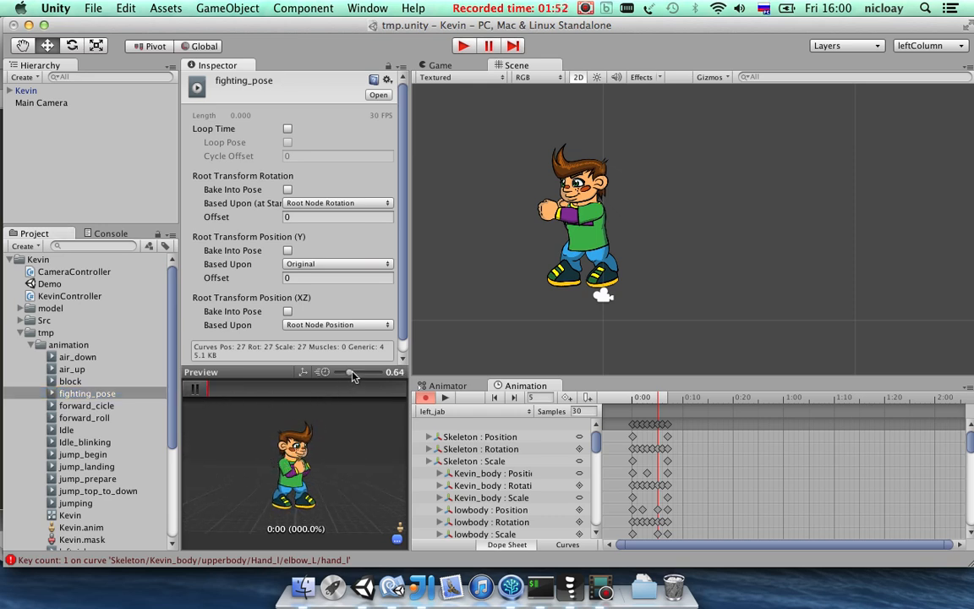
pyautogui.click(84, 442)
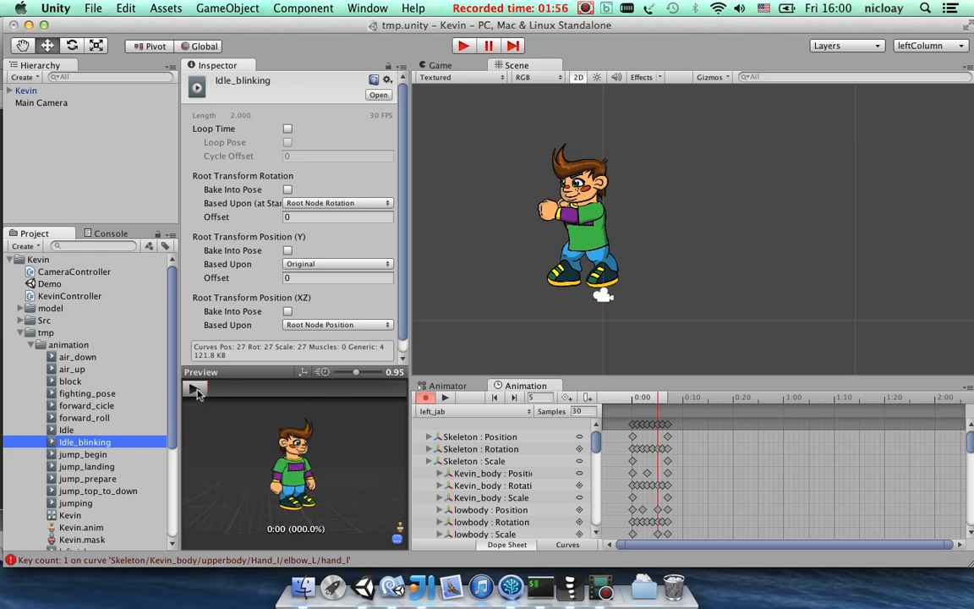
pyautogui.click(196, 389)
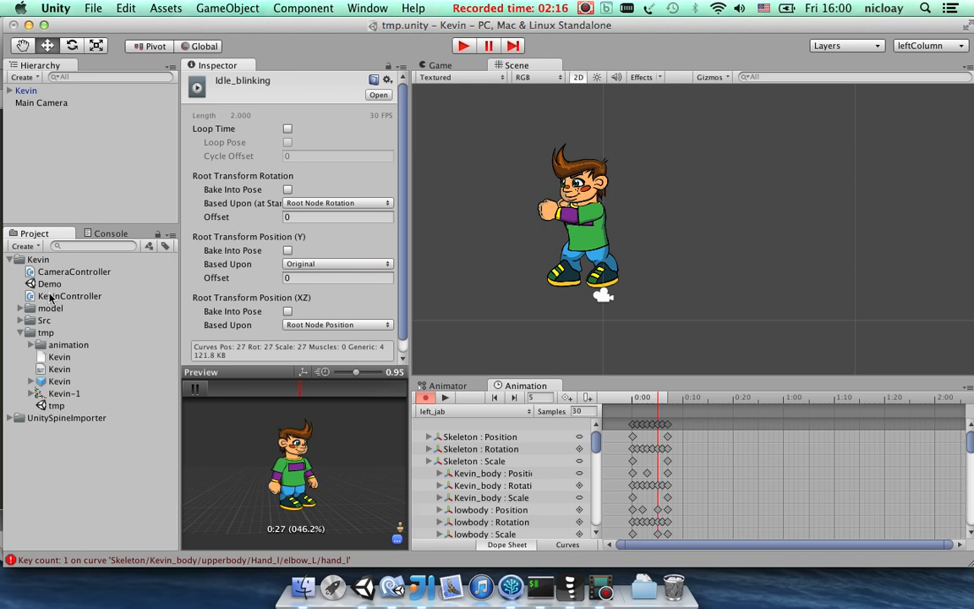
# Load KevinController.cs in MonoDevelop, discarding unsaved changes, and scroll to the Update method.
pyautogui.click(70, 294)
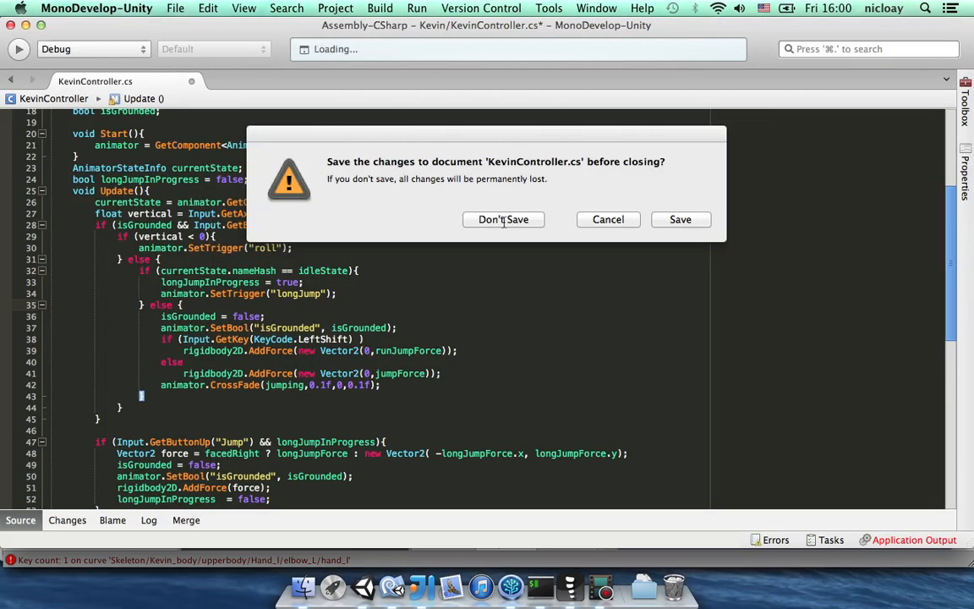
pyautogui.click(504, 220)
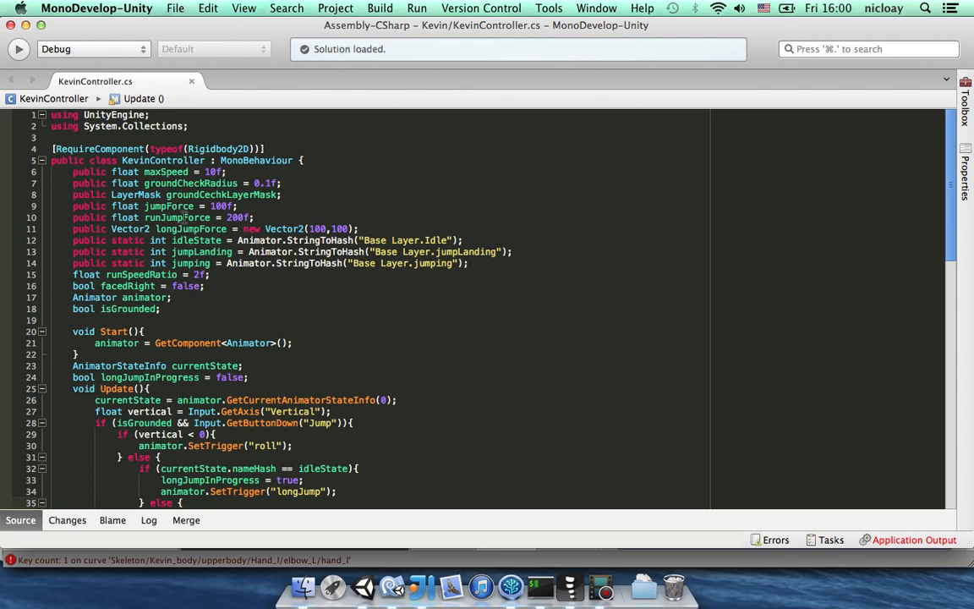
pyautogui.scroll(-3)
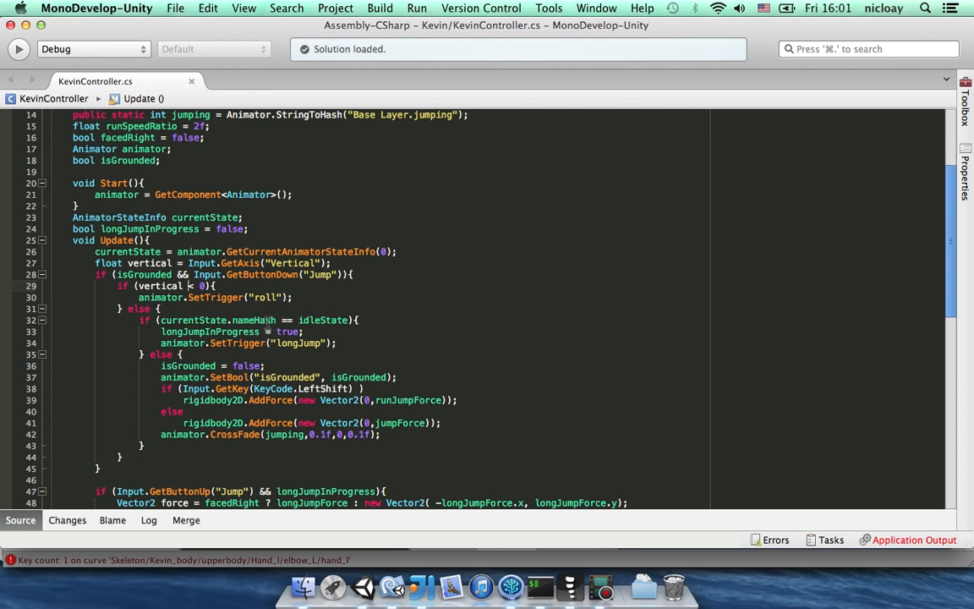
pyautogui.moveTo(416, 260)
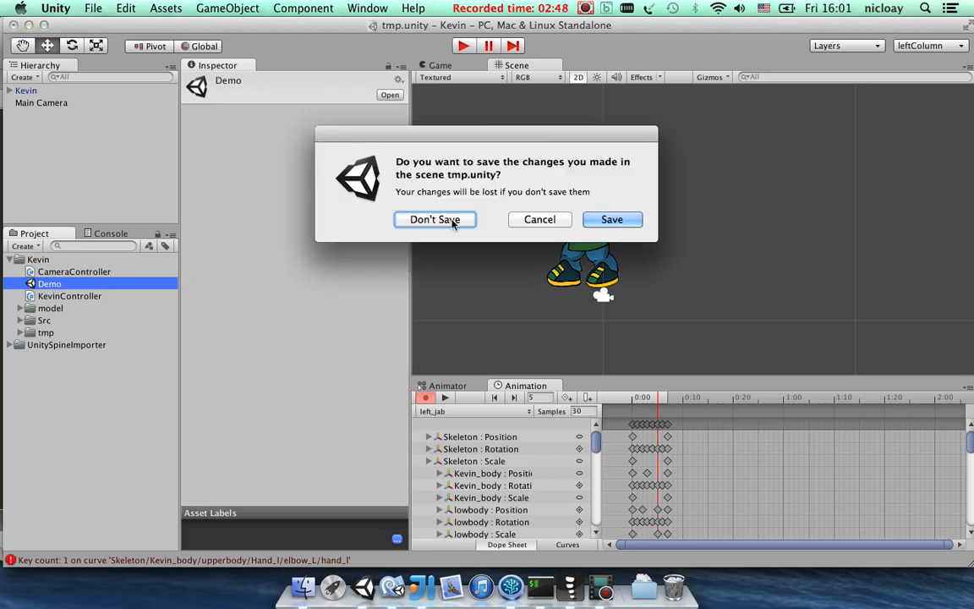
# Switch to the Demo scene without saving tmp and select the Kevin character in the Hierarchy.
pyautogui.click(435, 220)
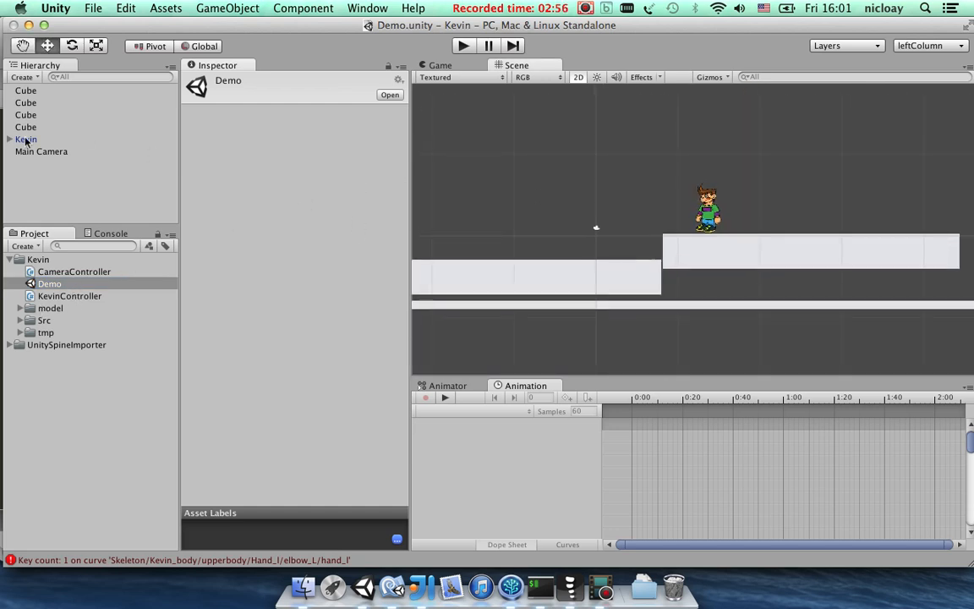
pyautogui.click(27, 139)
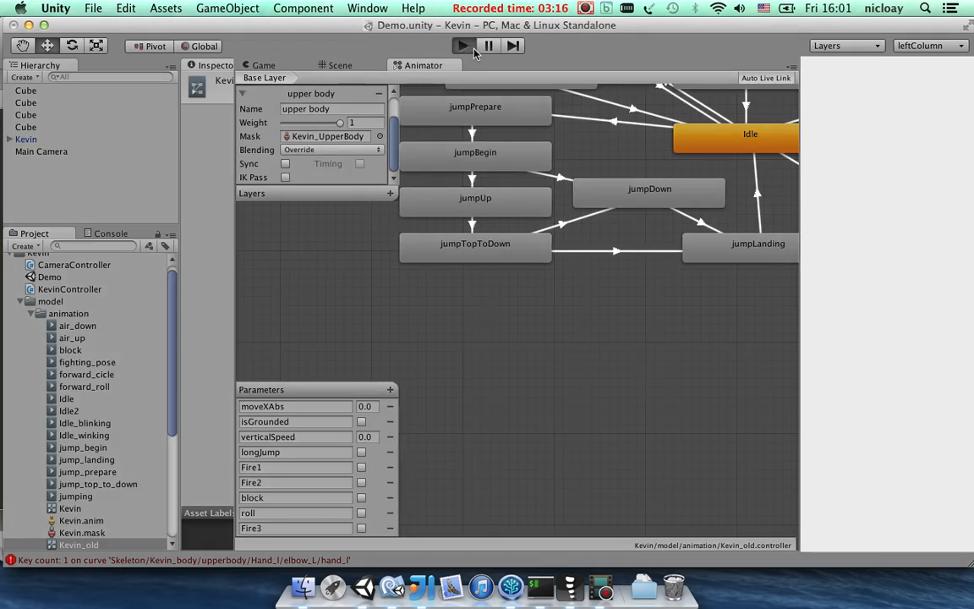
# Show Kevin's Animator graph and drive the locomotion Blend Tree with the moveXAbs parameter.
pyautogui.click(264, 64)
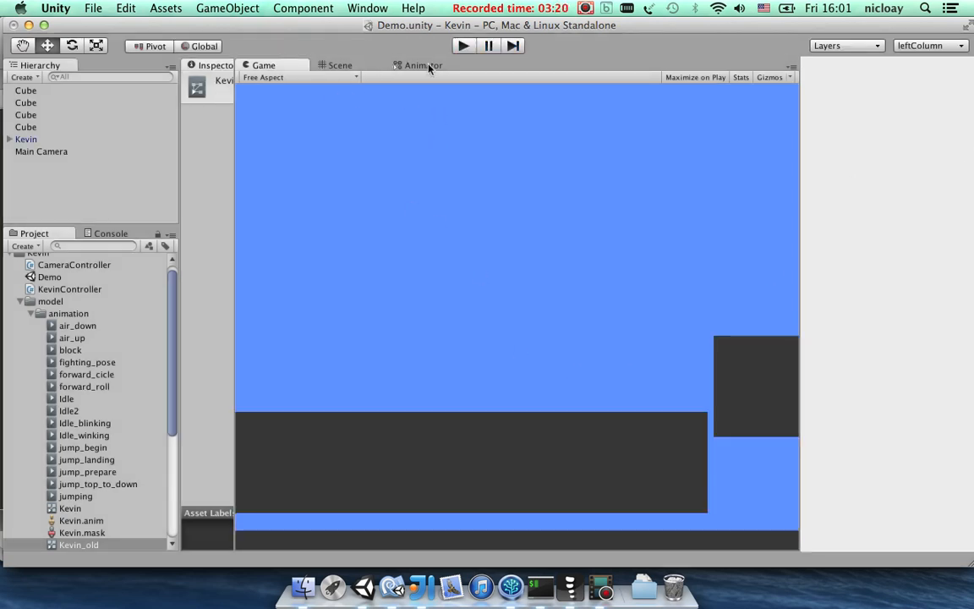
pyautogui.click(426, 65)
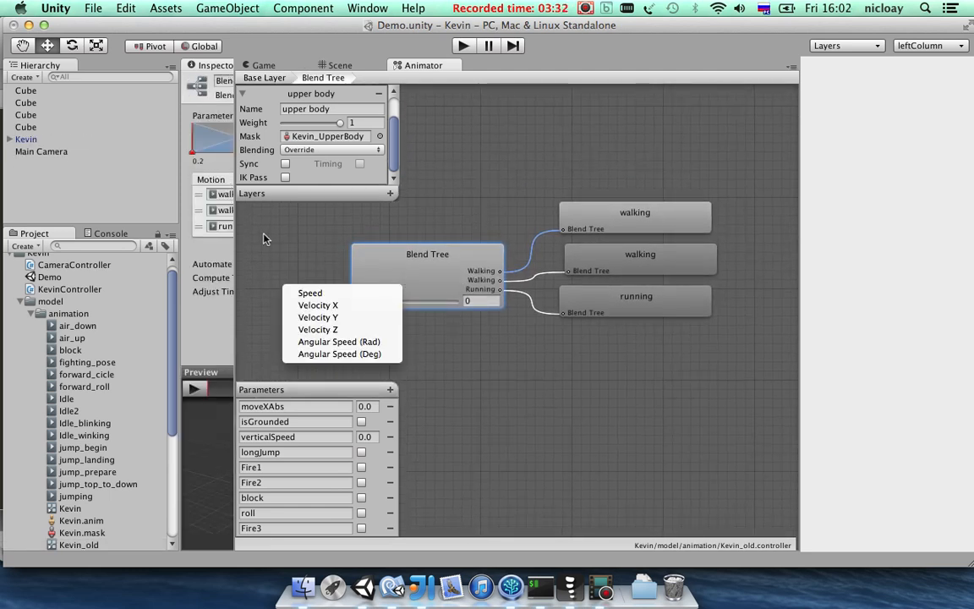
pyautogui.click(309, 293)
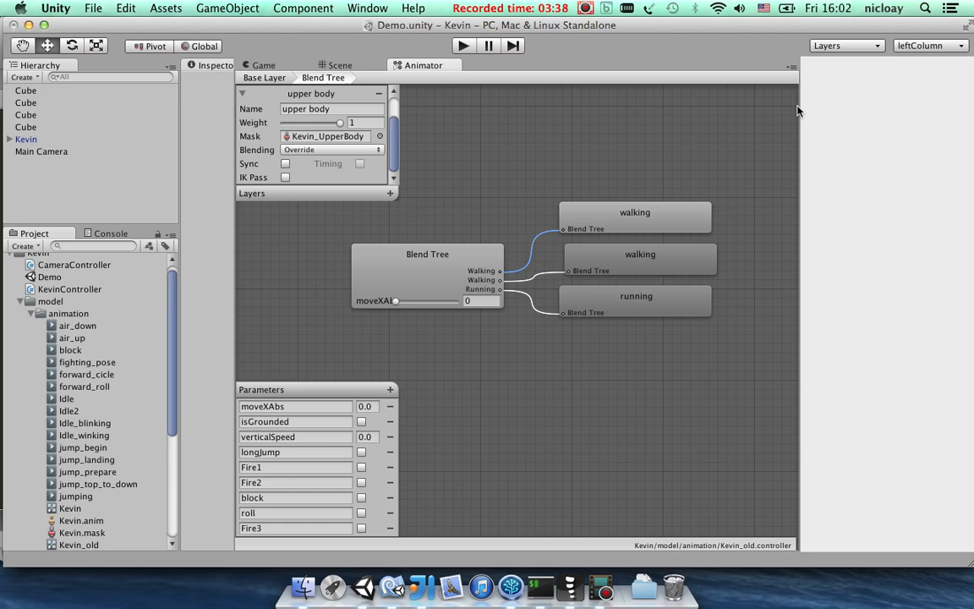
pyautogui.moveTo(54, 135)
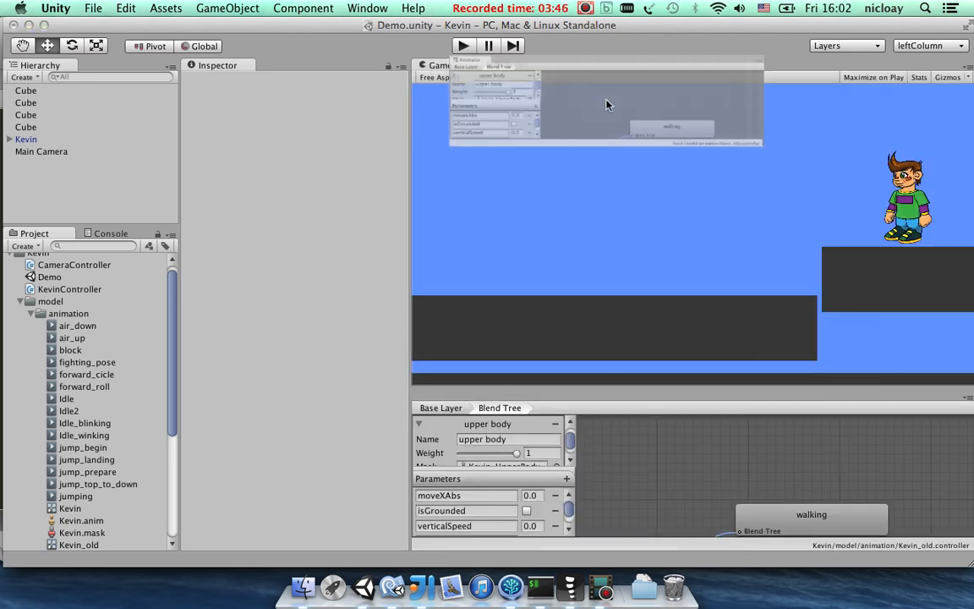
# Dock the Animator panel and preview the Blend Tree's walking/running mix at thresholds 0.2, 1 and 2.
pyautogui.click(598, 64)
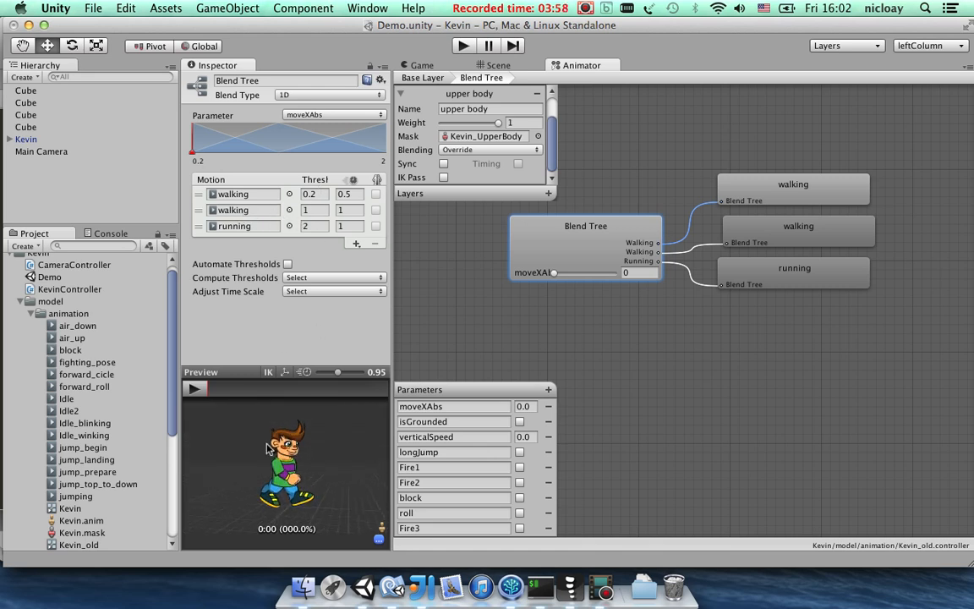
pyautogui.click(193, 387)
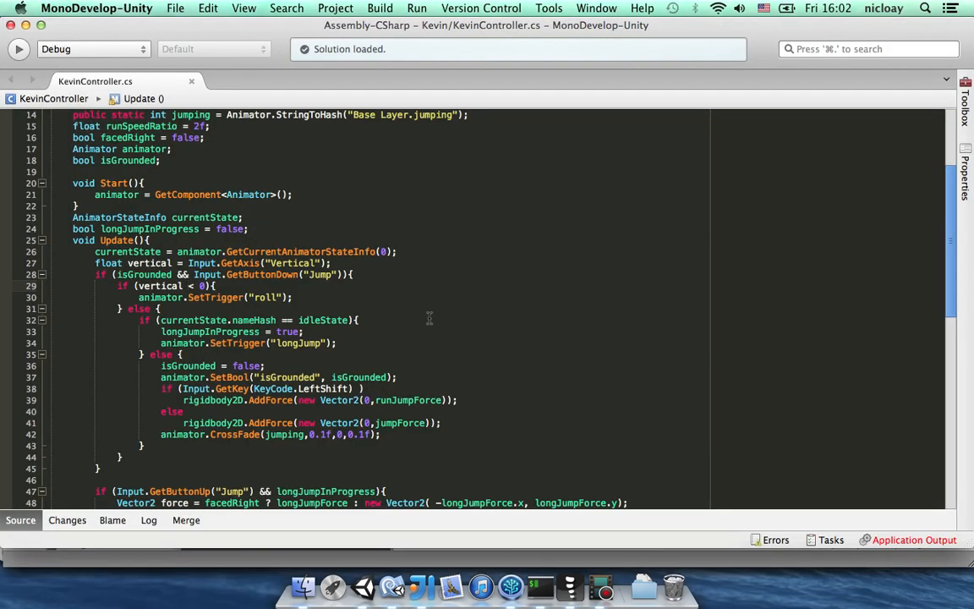
pyautogui.scroll(-3)
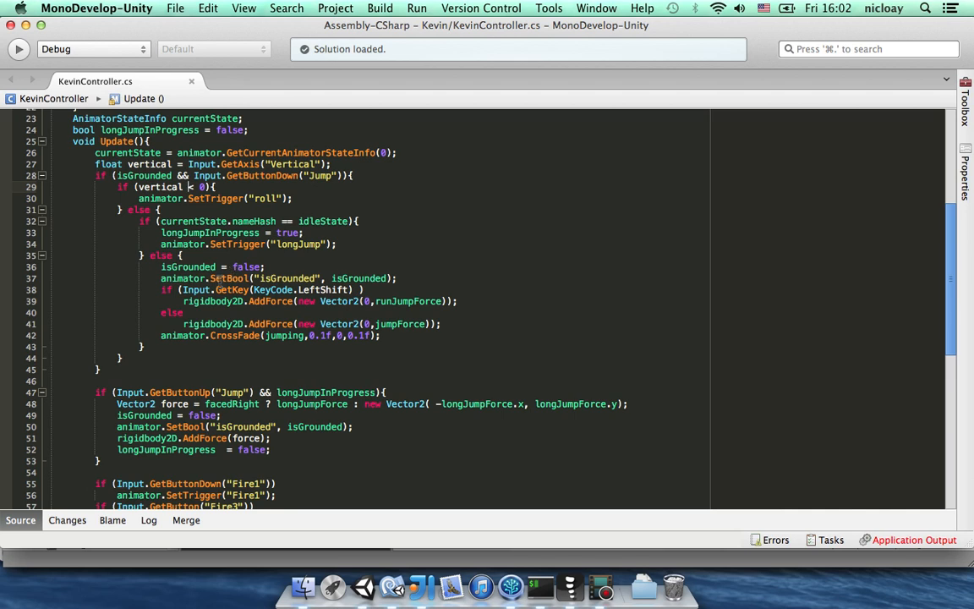
pyautogui.scroll(-3)
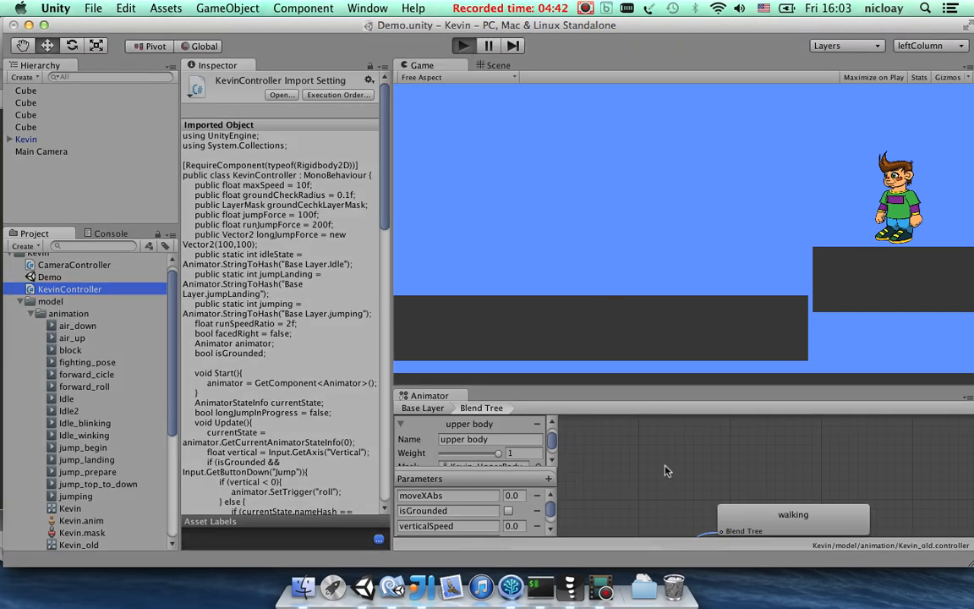
pyautogui.moveTo(636, 506)
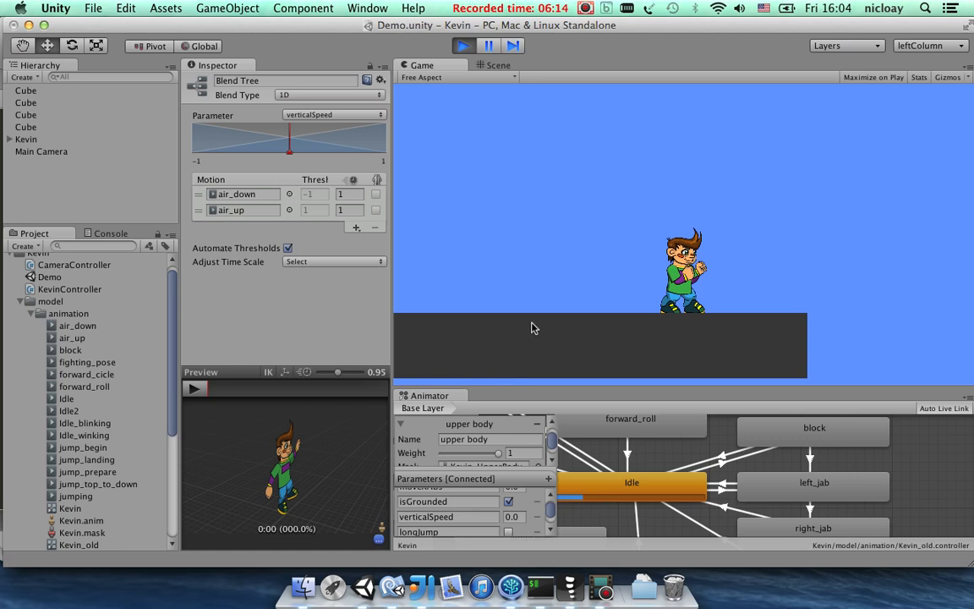
pyautogui.moveTo(335, 558)
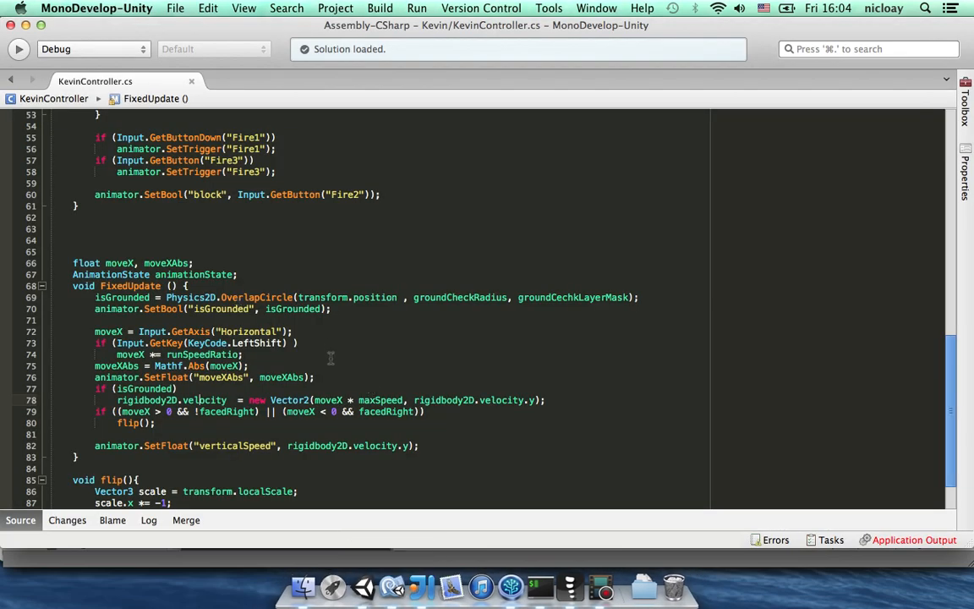
# Scroll up through KevinController.cs before returning to the running game in Unity.
pyautogui.scroll(3)
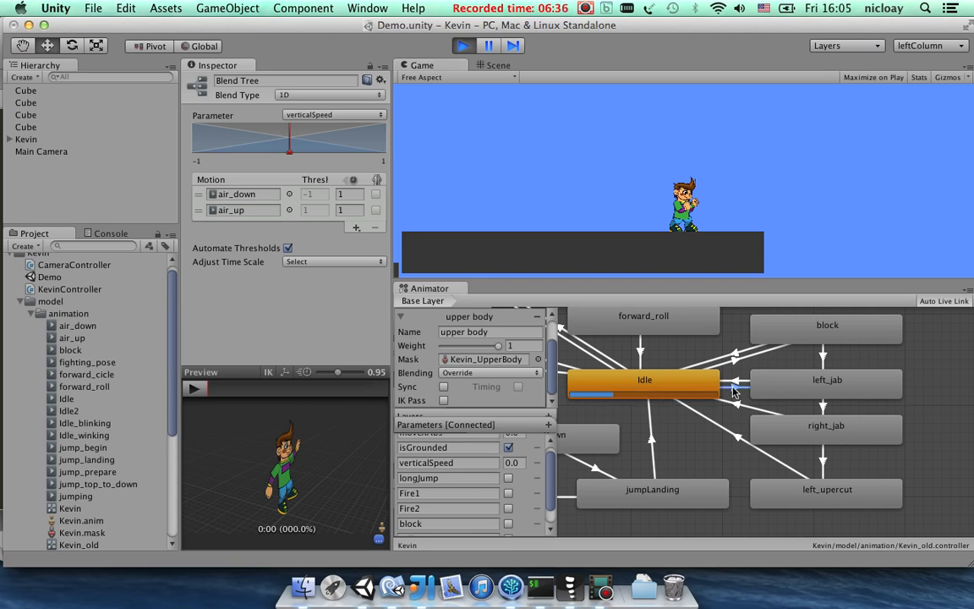
# Inspect the Idle→left_jab and left_jab→right_jab transitions, each conditioned on Fire1.
pyautogui.click(734, 384)
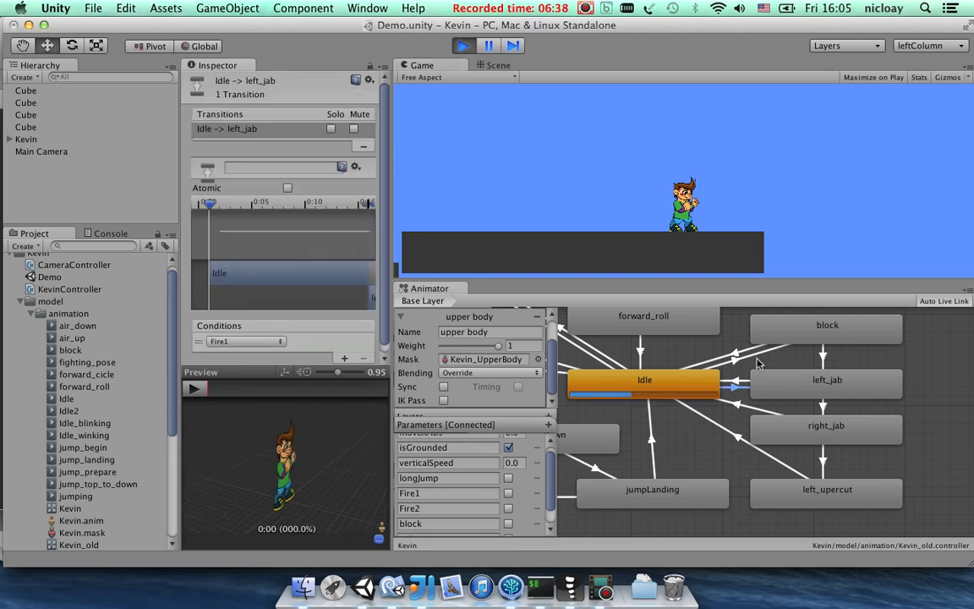
pyautogui.moveTo(742, 217)
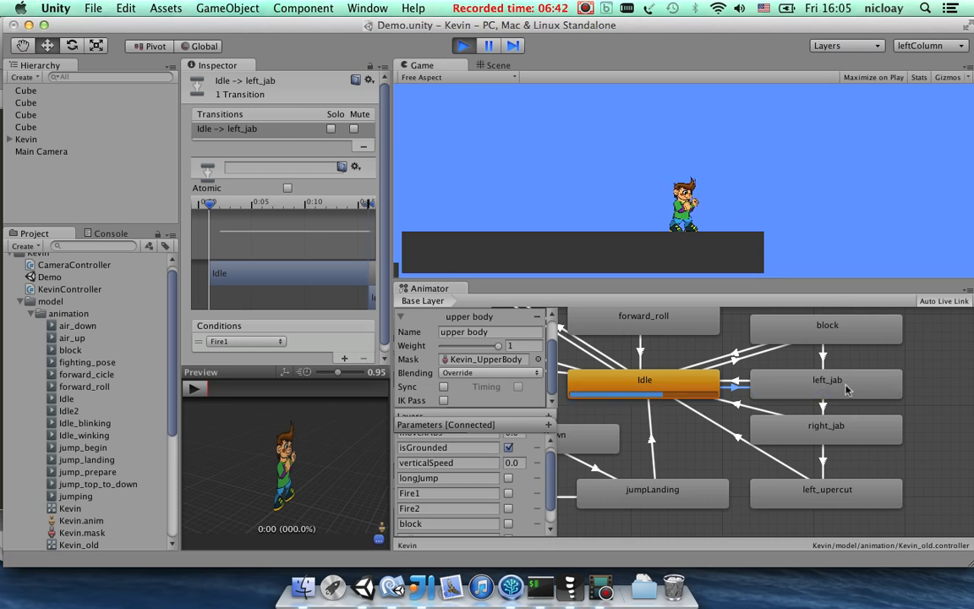
pyautogui.click(820, 407)
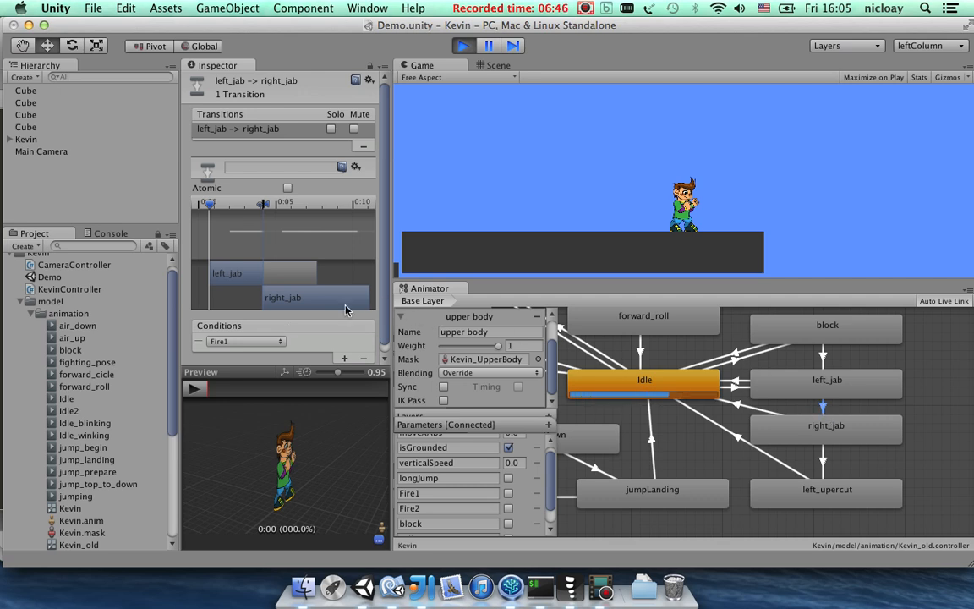
pyautogui.moveTo(876, 183)
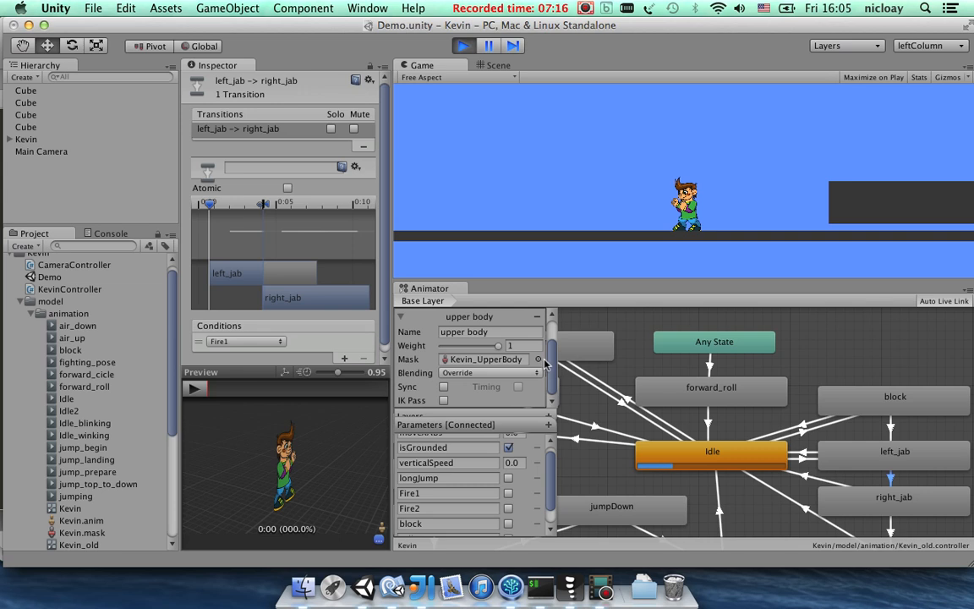
pyautogui.moveTo(558, 447)
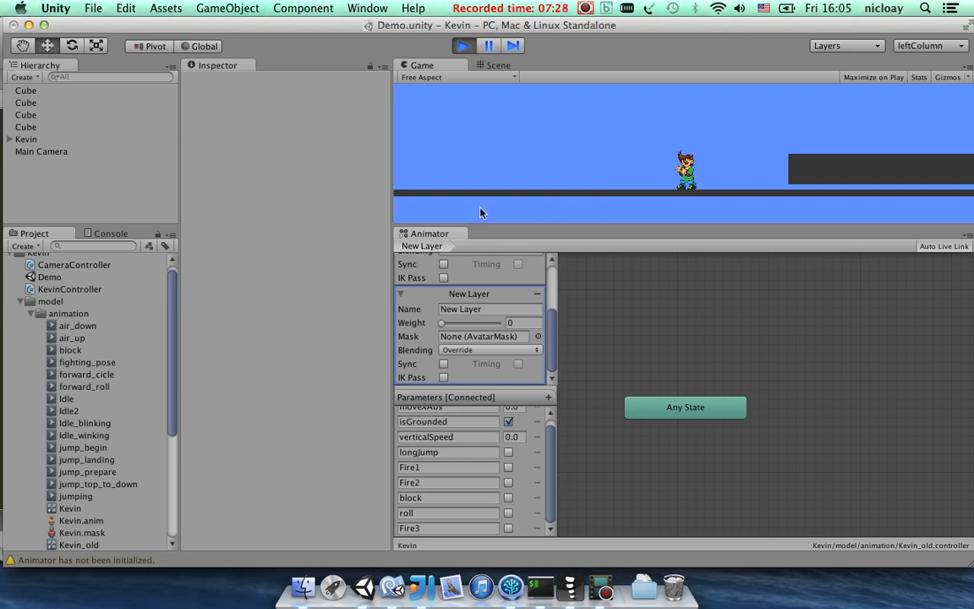
pyautogui.moveTo(224, 335)
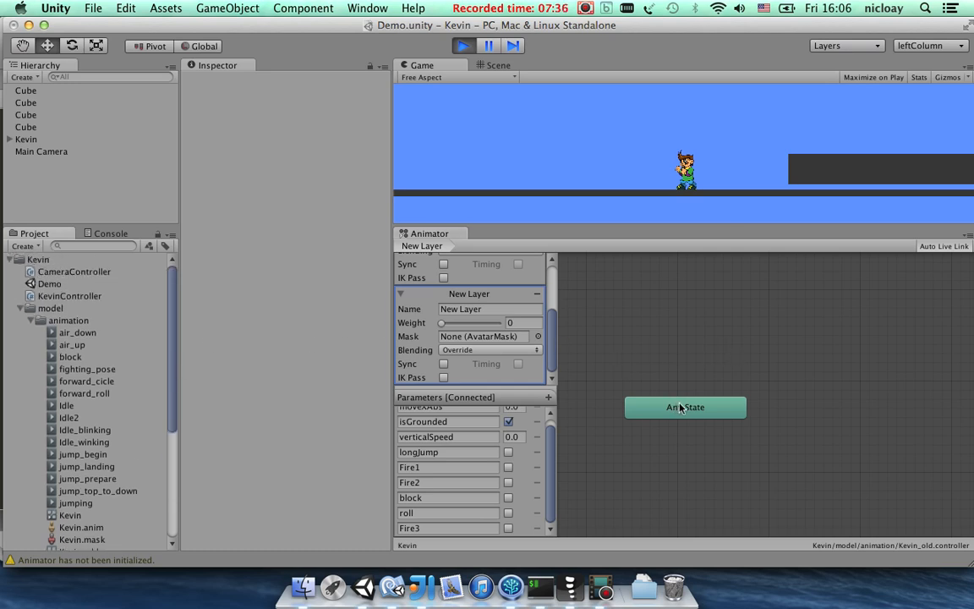
# Select Any State in the newly added Animator layer.
pyautogui.click(685, 406)
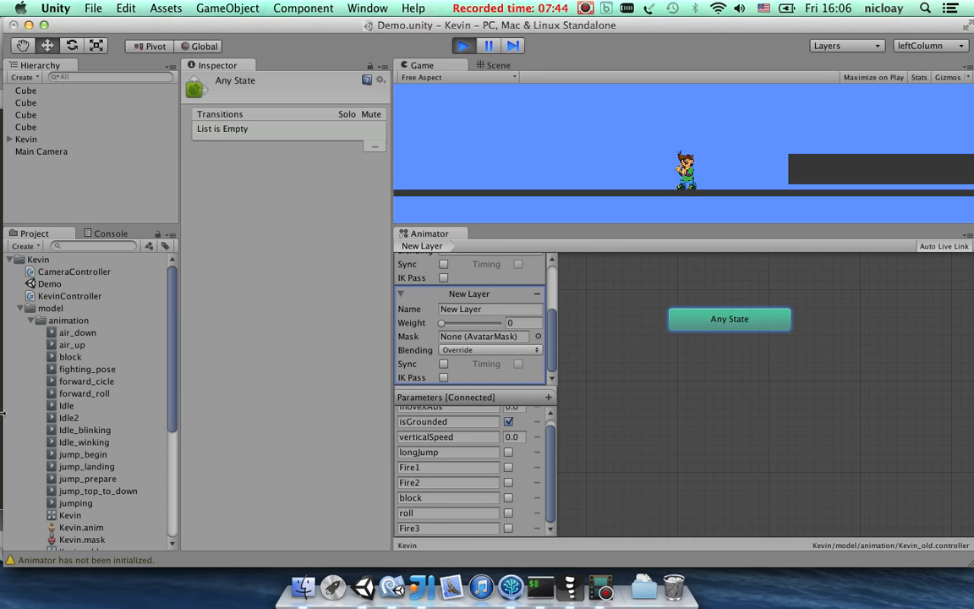
pyautogui.scroll(-3)
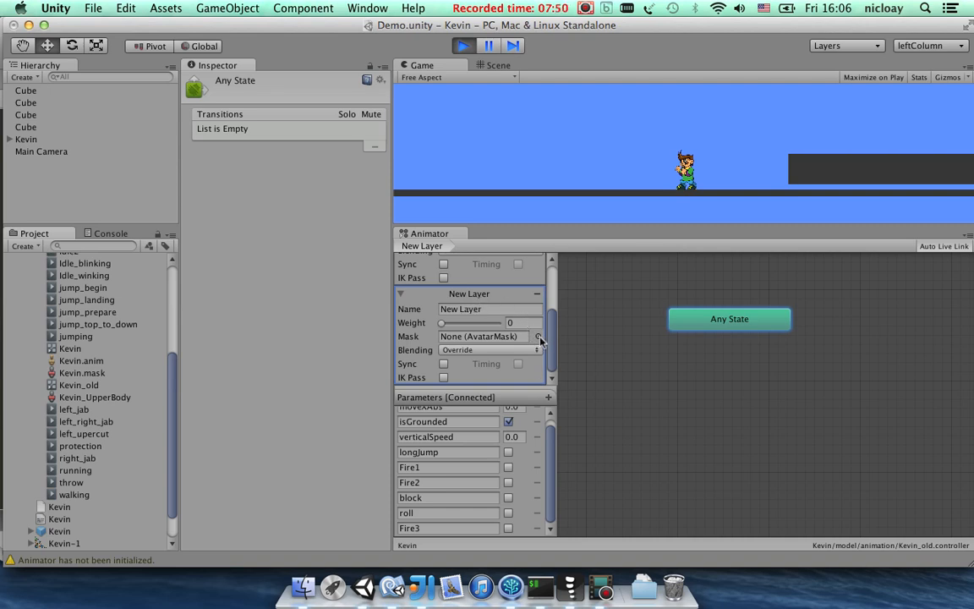
# Assign the Kevin_UpperBody avatar mask to New Layer and inspect its bone hierarchy.
pyautogui.click(538, 337)
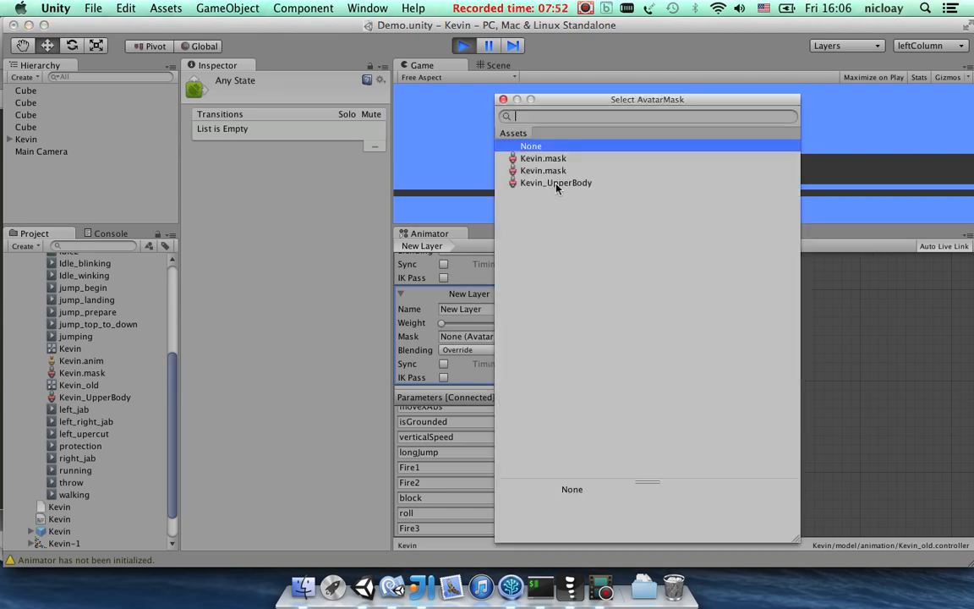
pyautogui.click(555, 183)
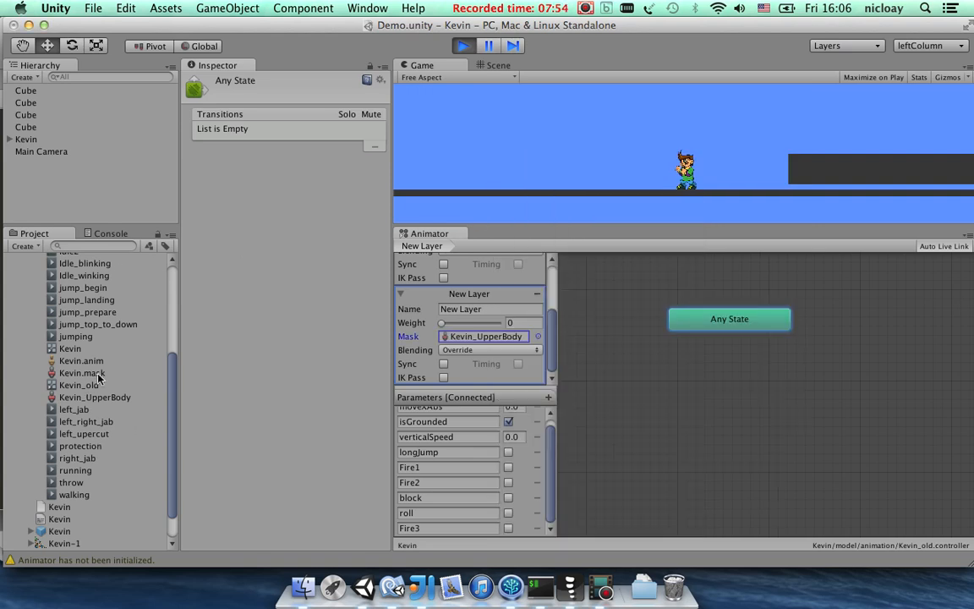
pyautogui.click(95, 396)
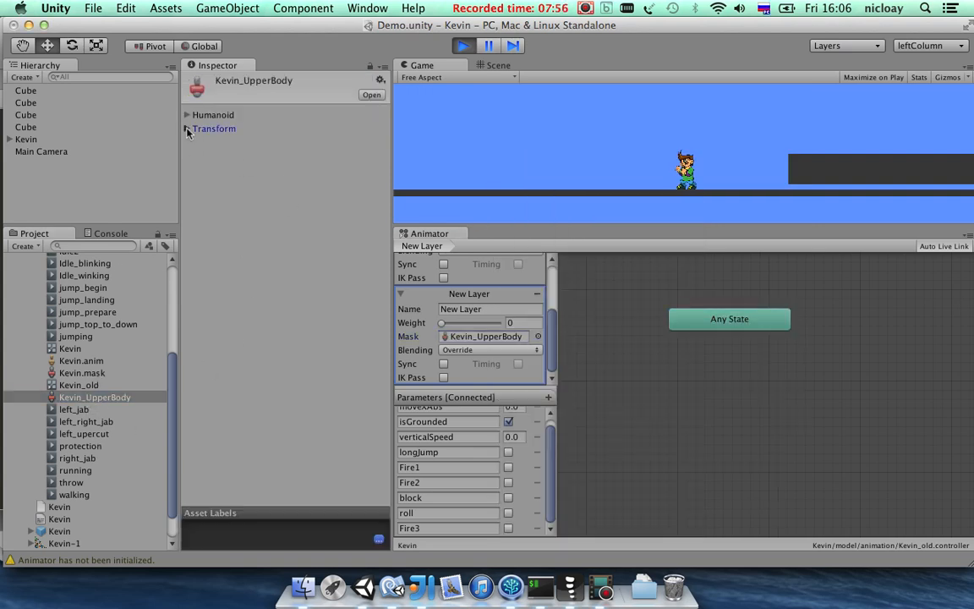
pyautogui.click(186, 128)
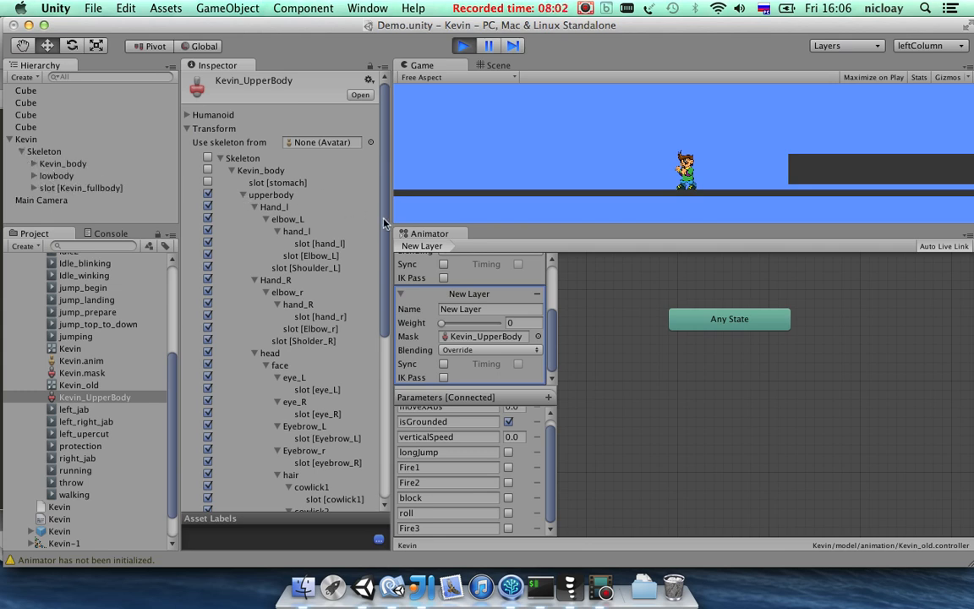
pyautogui.scroll(-3)
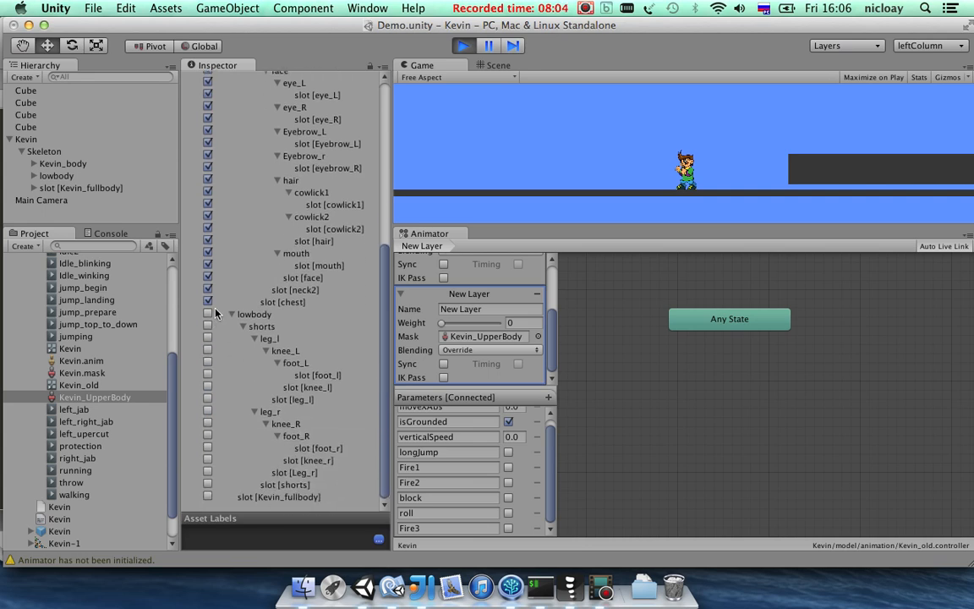
pyautogui.moveTo(267, 327)
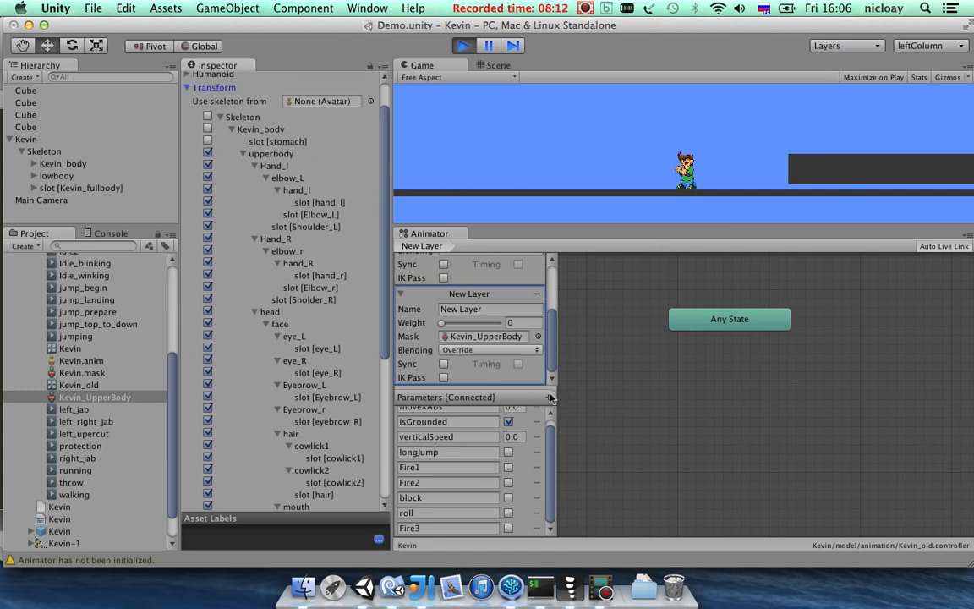
pyautogui.moveTo(74, 470)
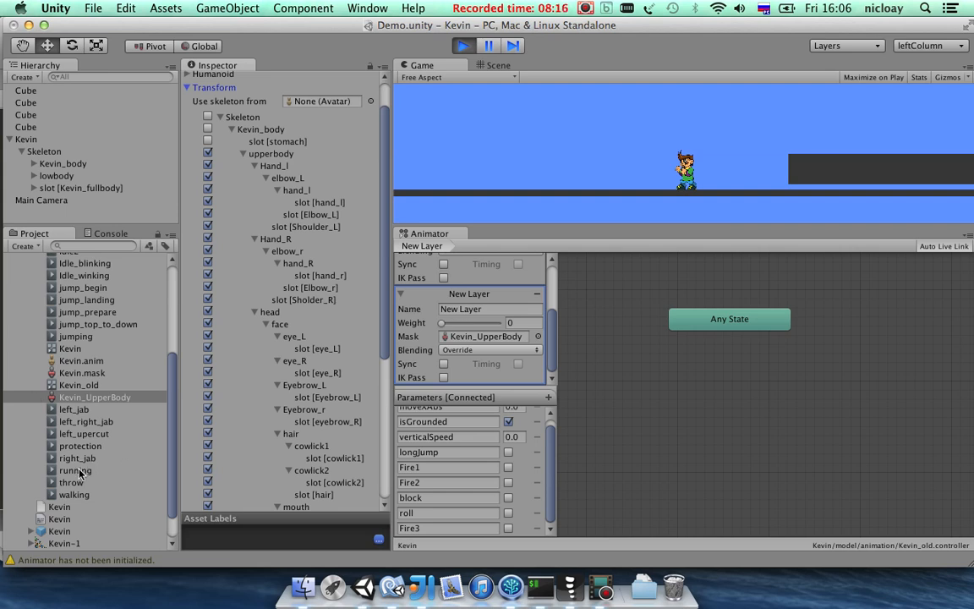
pyautogui.moveTo(81, 447)
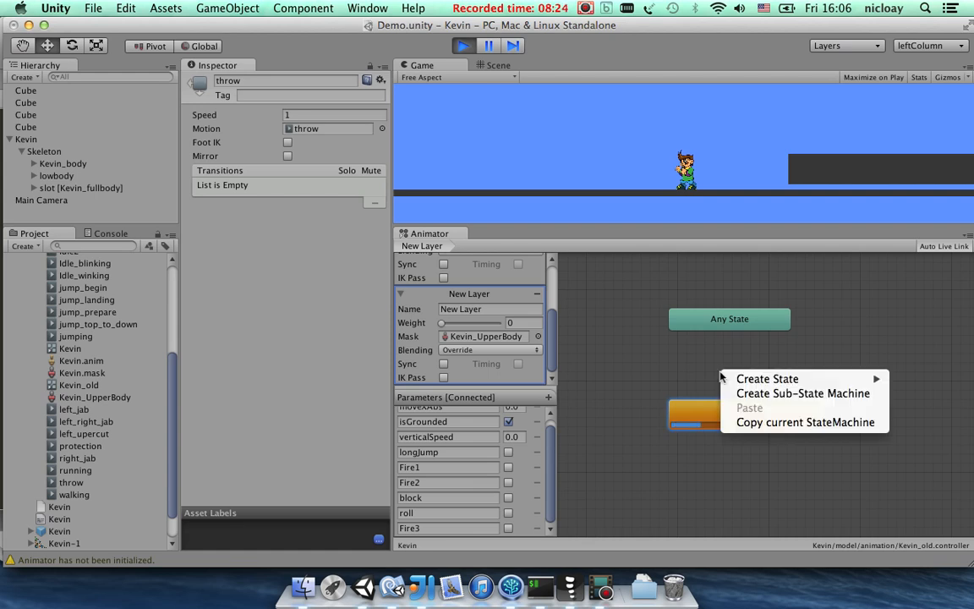
pyautogui.moveTo(768, 379)
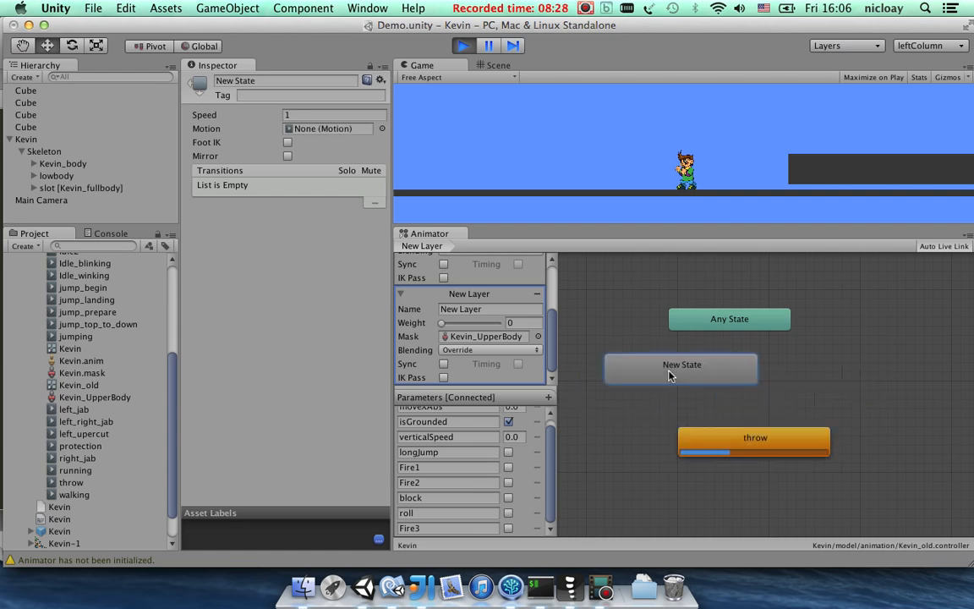
# Make New State the layer default and add an Any State to throw transition.
pyautogui.rightClick(680, 374)
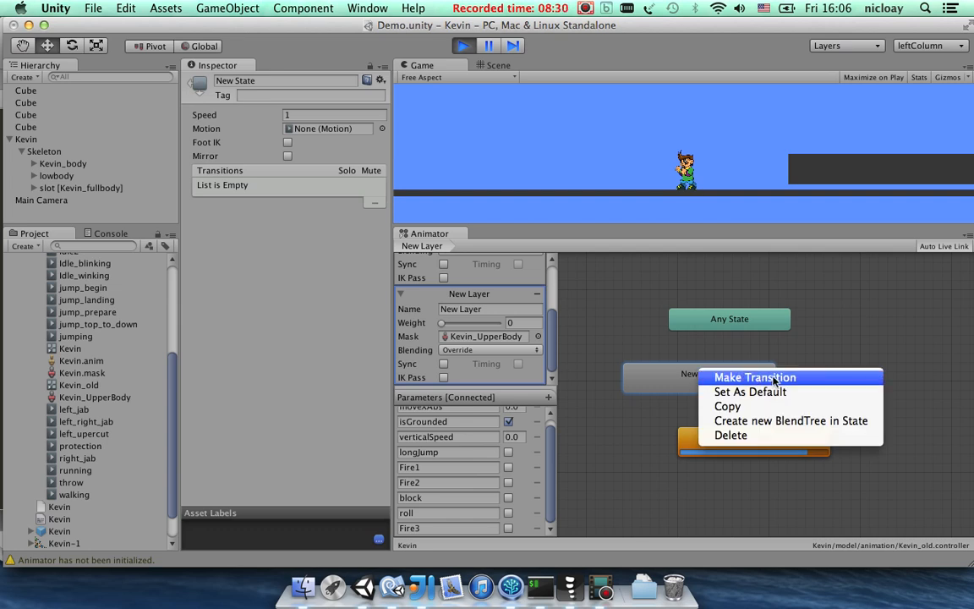
pyautogui.click(754, 377)
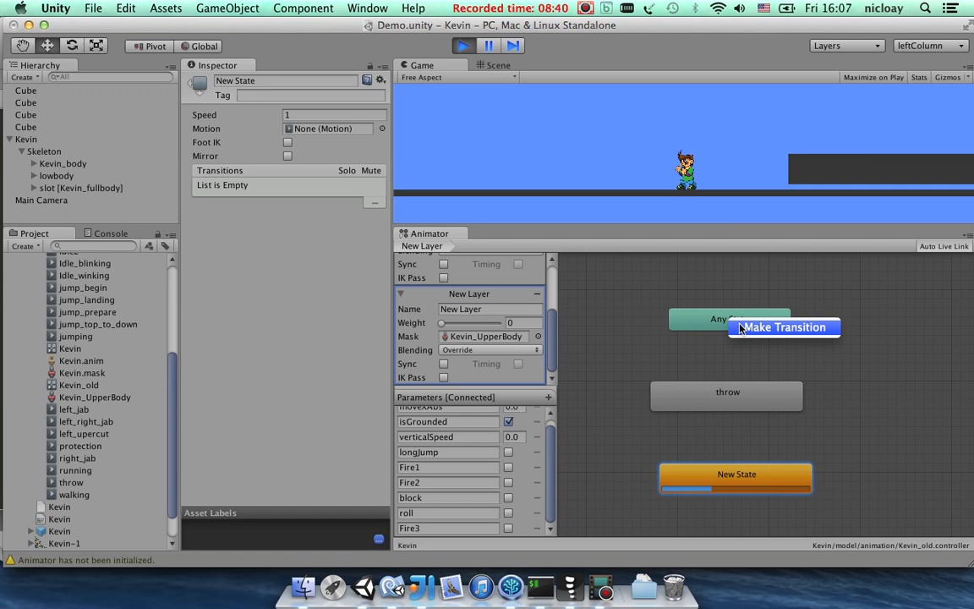
pyautogui.click(784, 328)
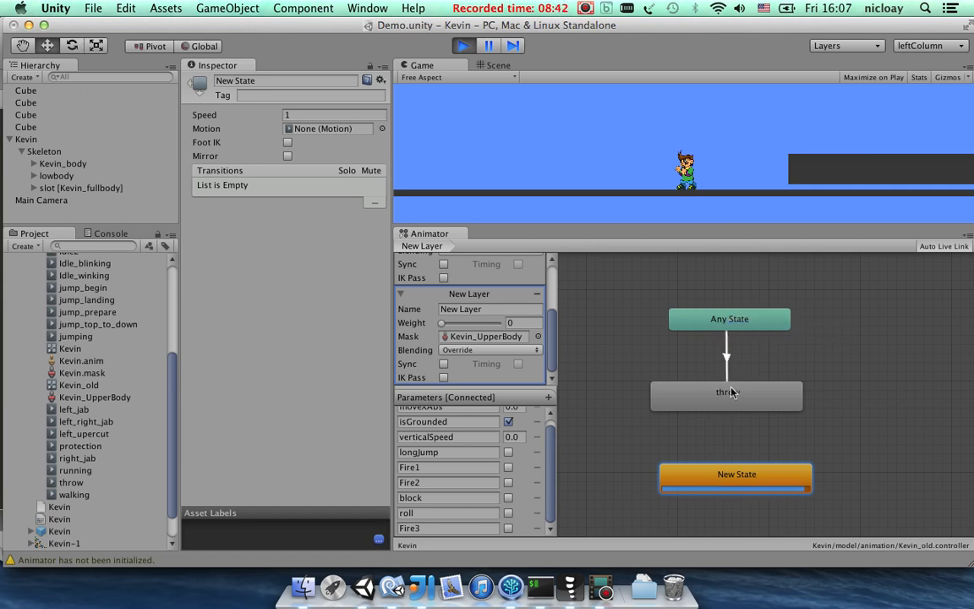
pyautogui.click(727, 364)
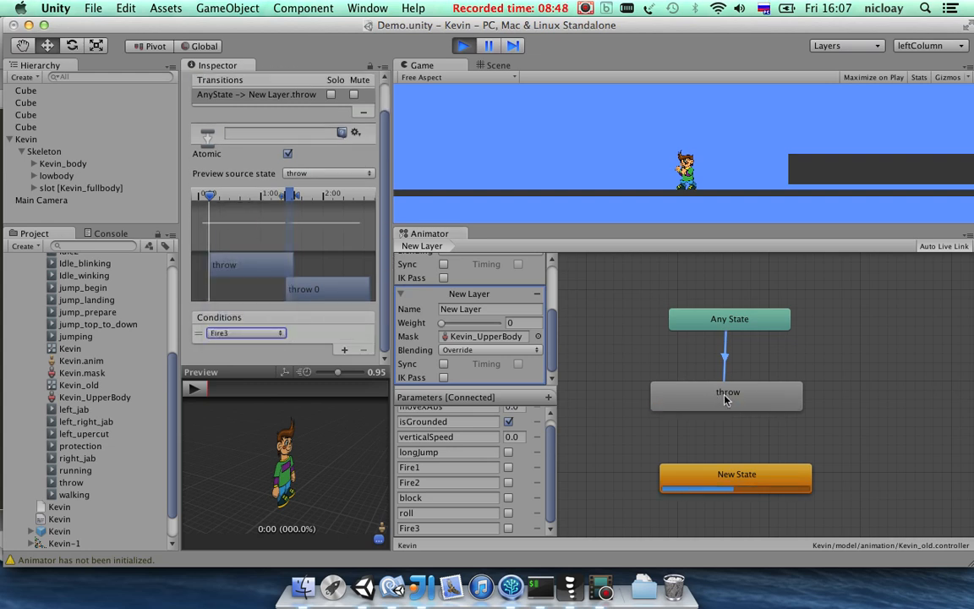
# Start a transition out of the throw state toward New State.
pyautogui.rightClick(733, 477)
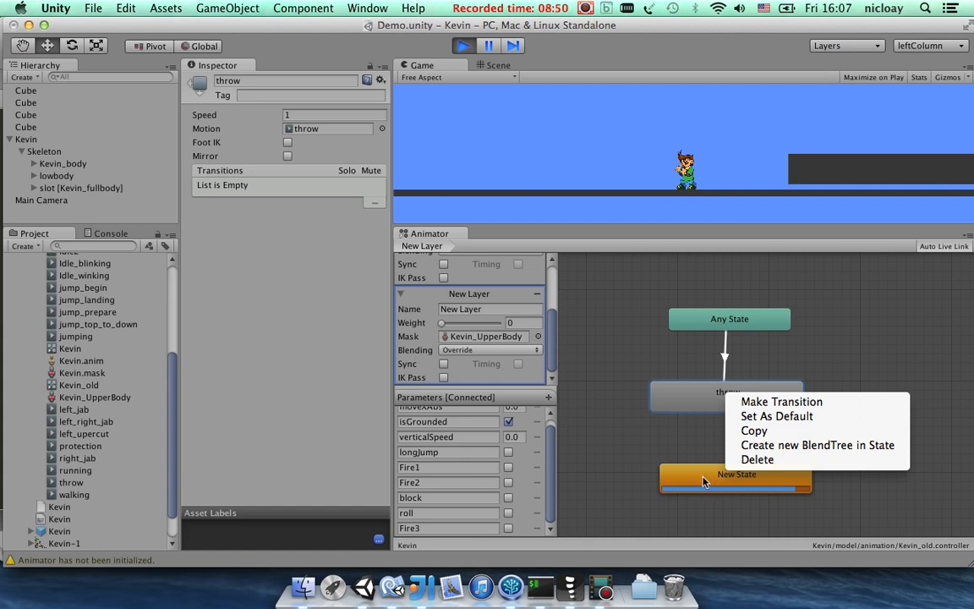
pyautogui.moveTo(781, 402)
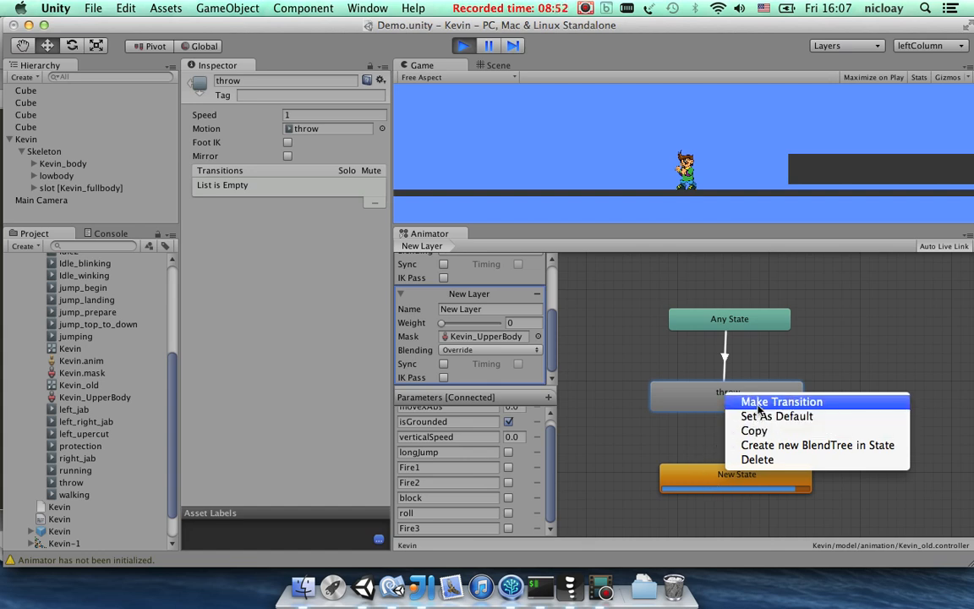
pyautogui.click(781, 401)
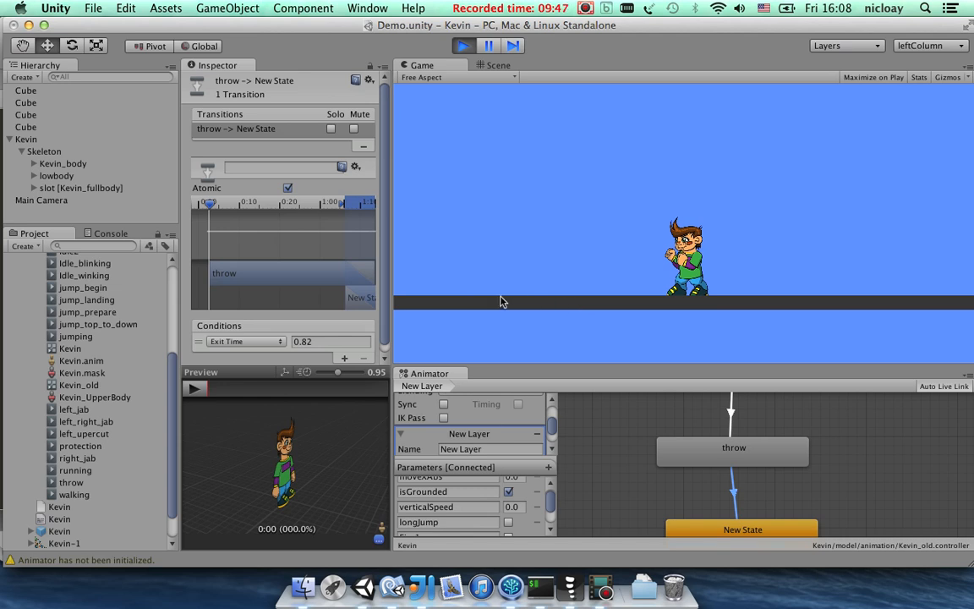
pyautogui.moveTo(646, 264)
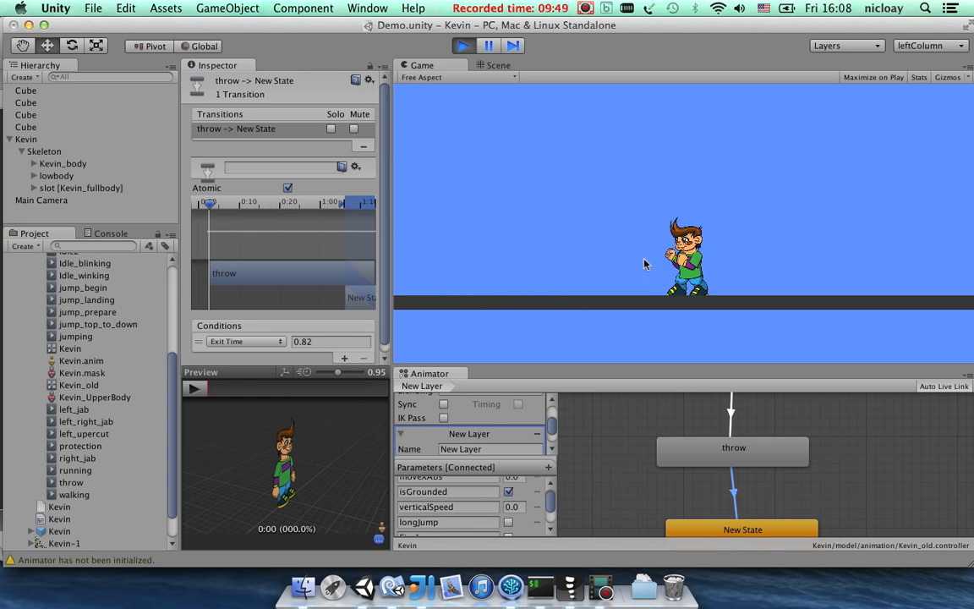
pyautogui.moveTo(497, 264)
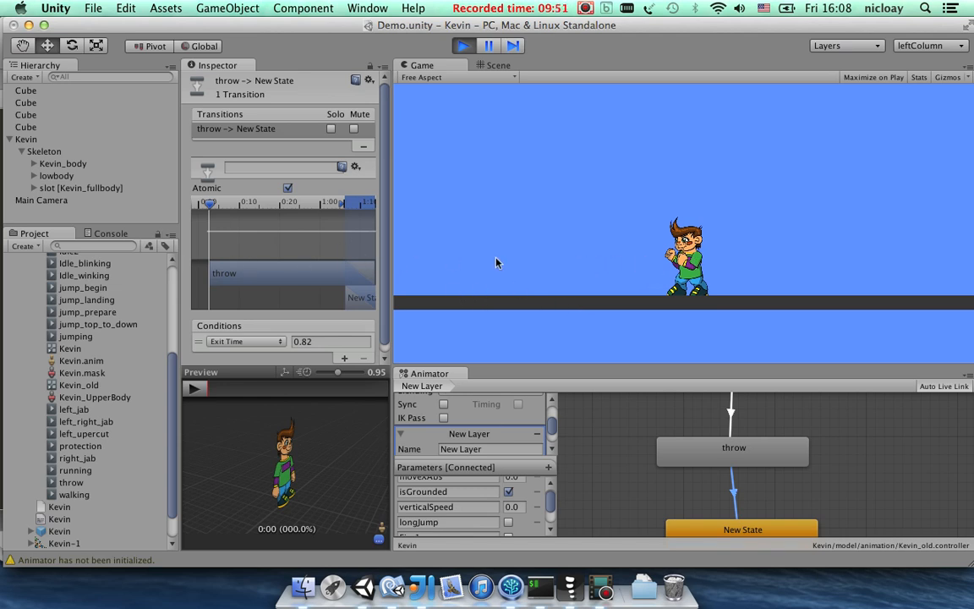